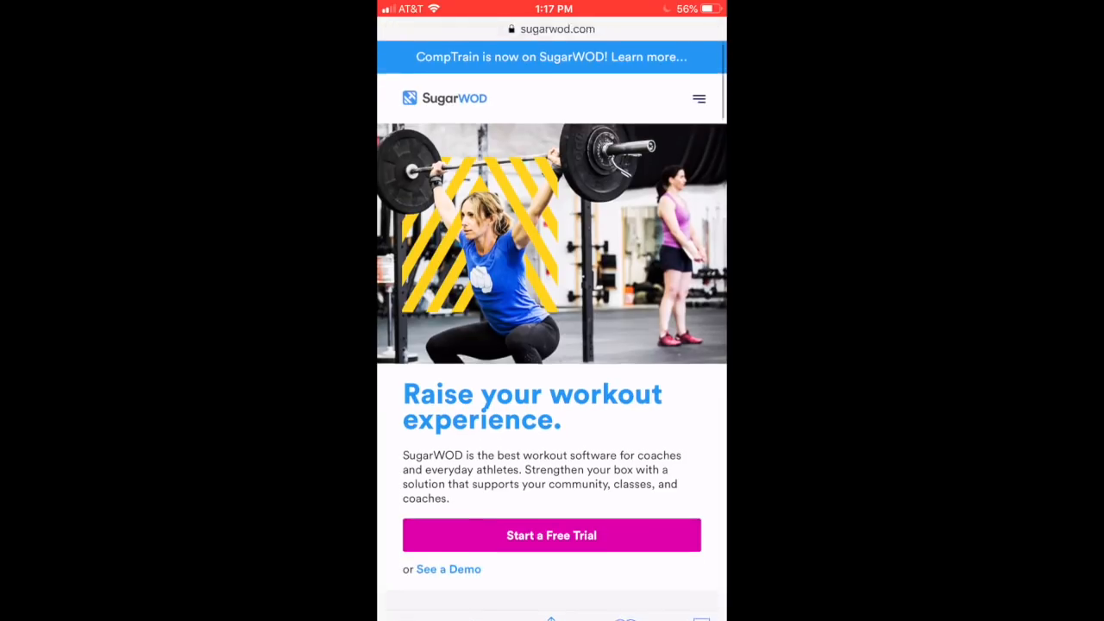
- Scroll the sugarwod.com homepage and follow 'Download the App' to the free app page
scroll("down", 3)
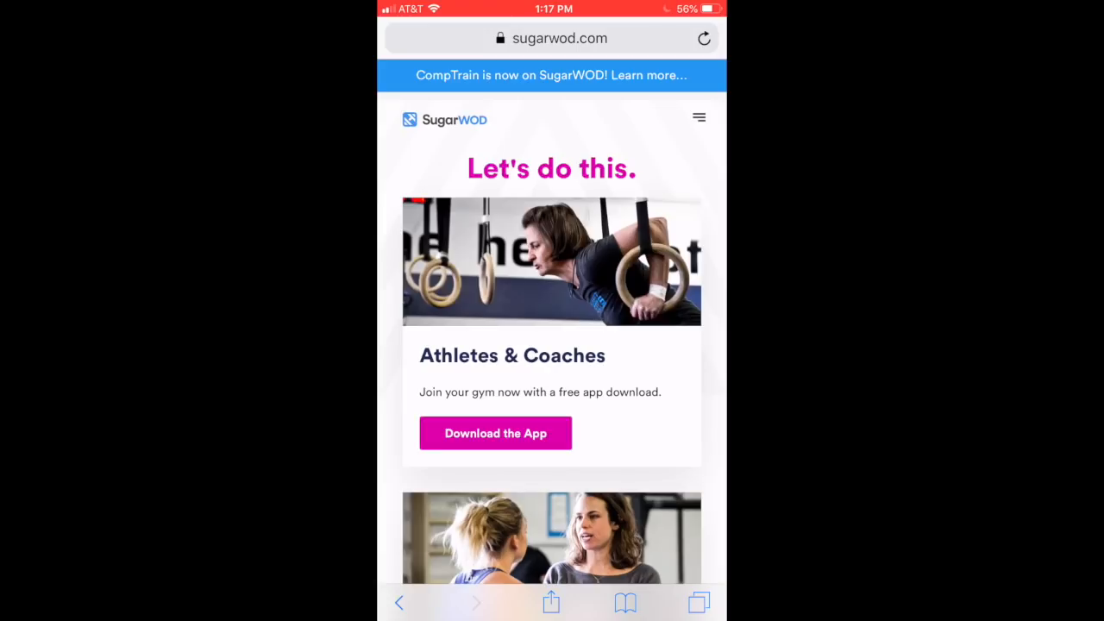
left_click(495, 433)
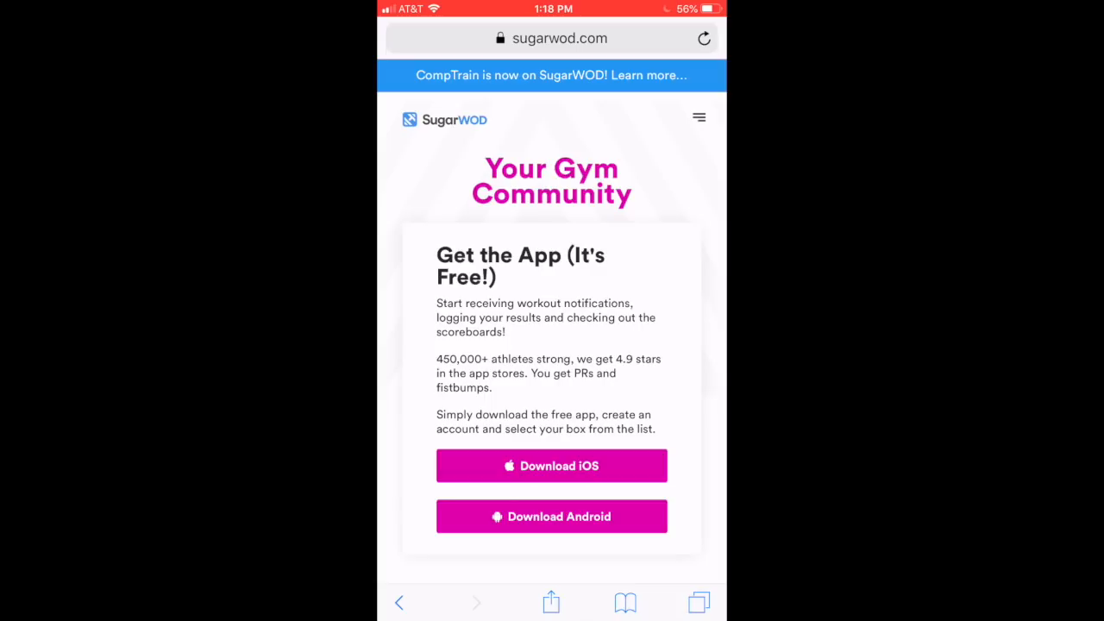
- Get the iOS SugarWOD app by continuing in the App Store
left_click(552, 466)
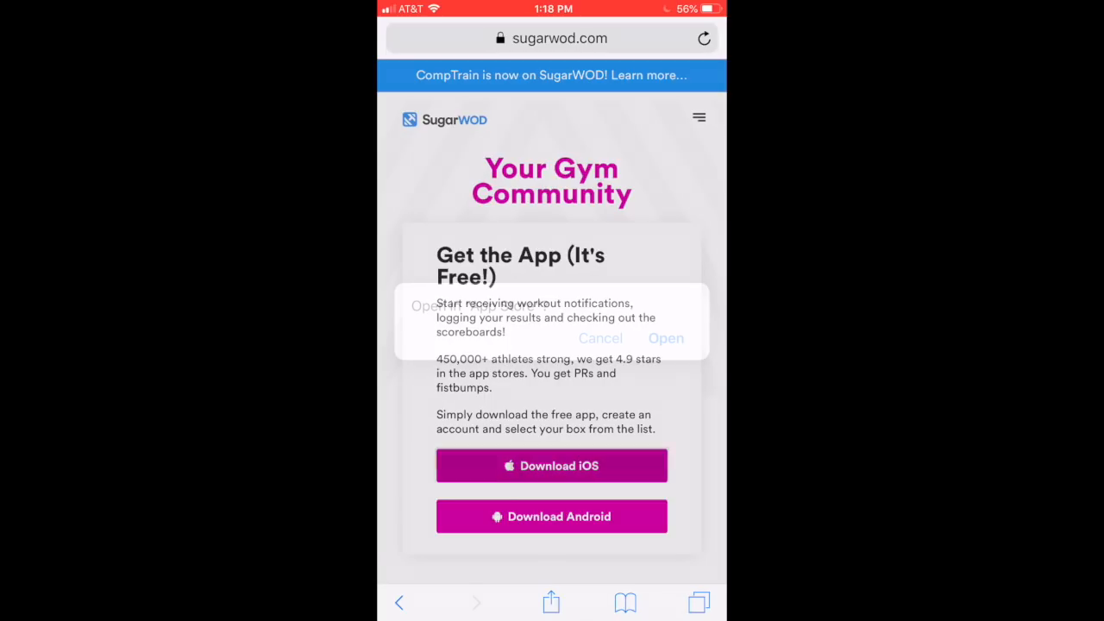
left_click(551, 466)
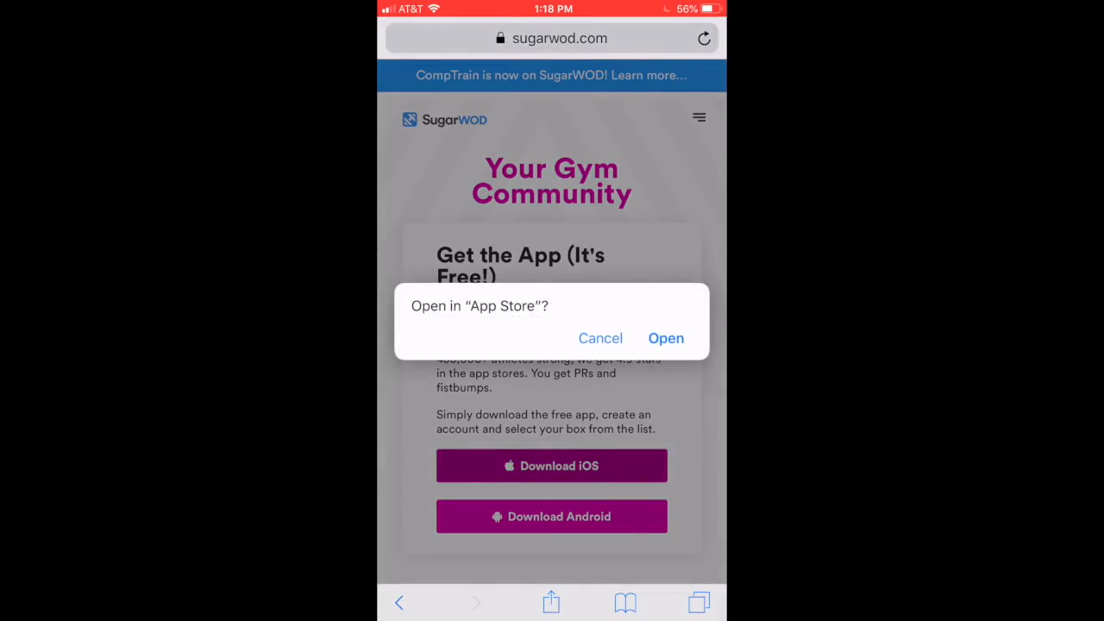
left_click(665, 337)
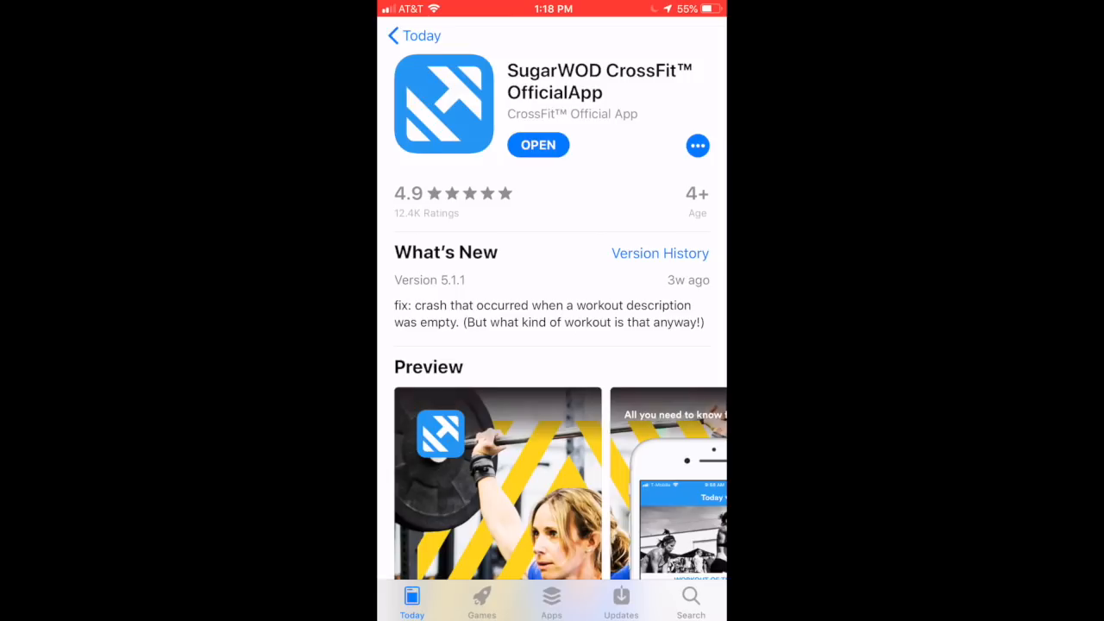
- Launch SugarWOD and enter name, a dummy@comptrain email and password in Create Account
left_click(538, 144)
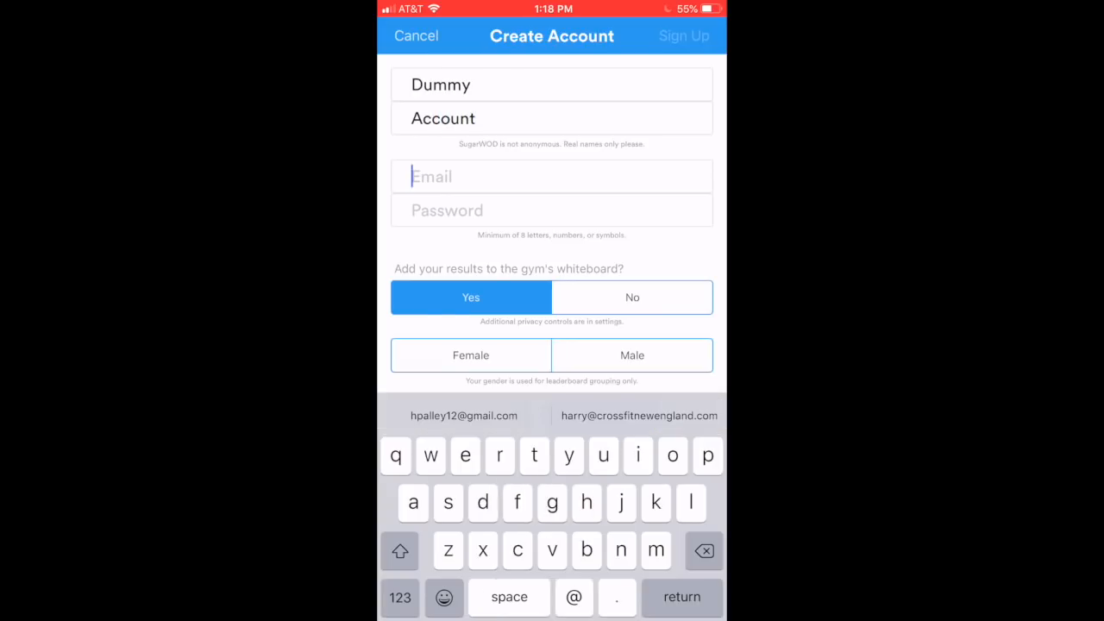
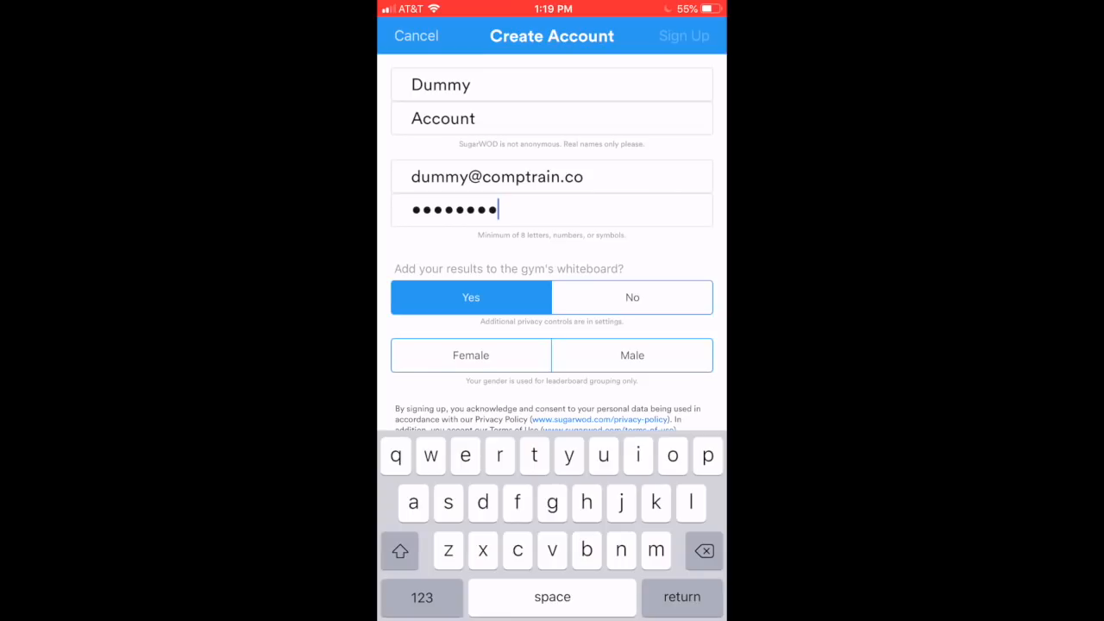
- Choose Yes for whiteboard sharing and Male gender, then sign up and accept the terms
left_click(631, 297)
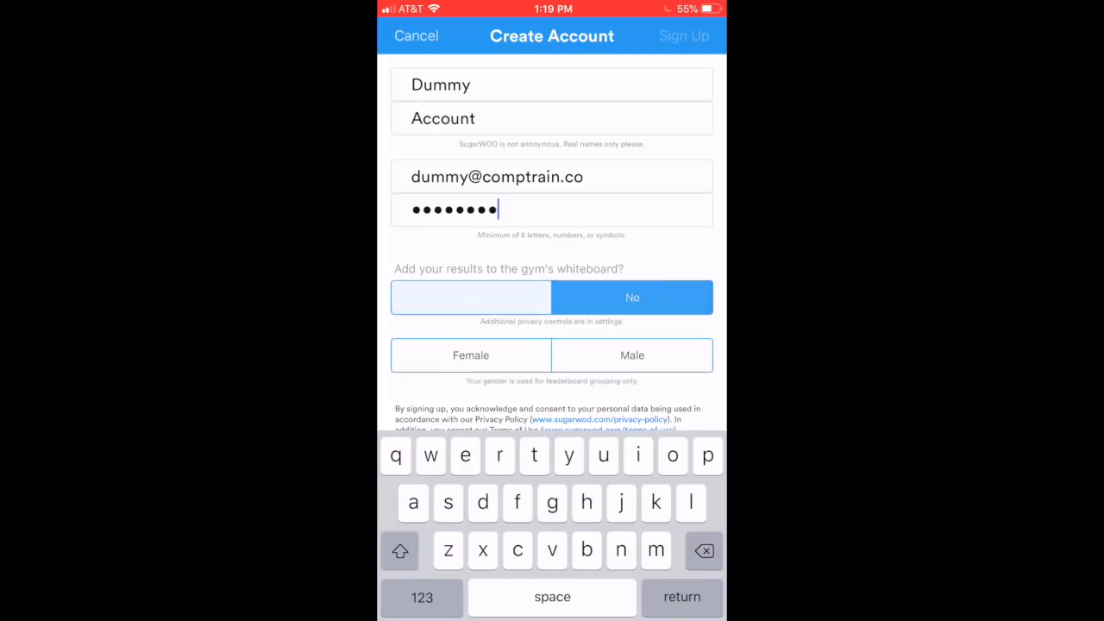
left_click(470, 296)
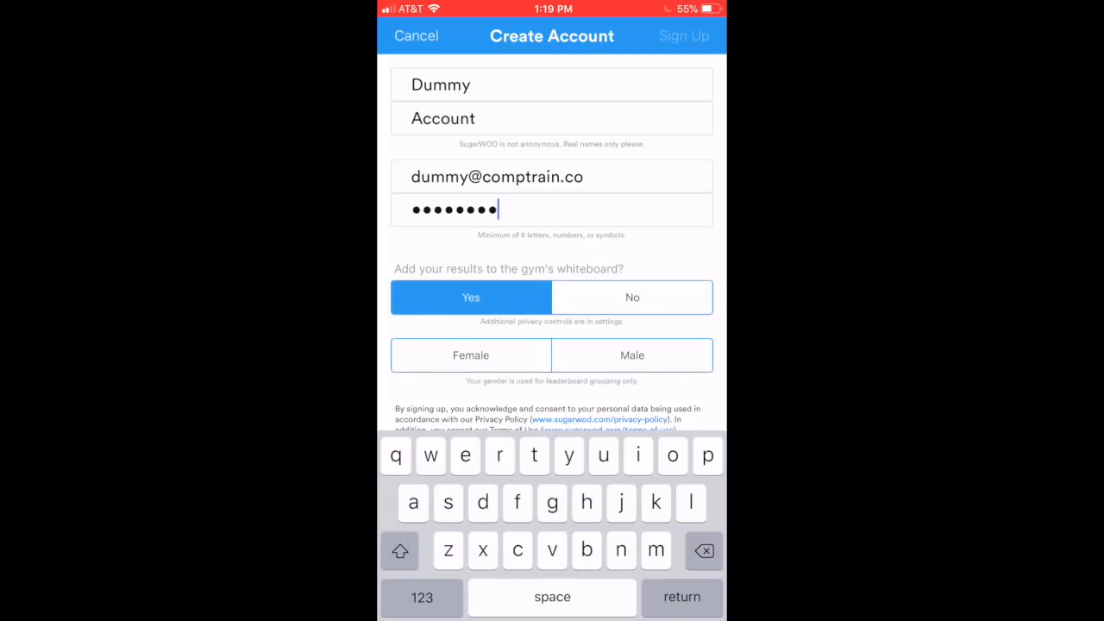
left_click(632, 354)
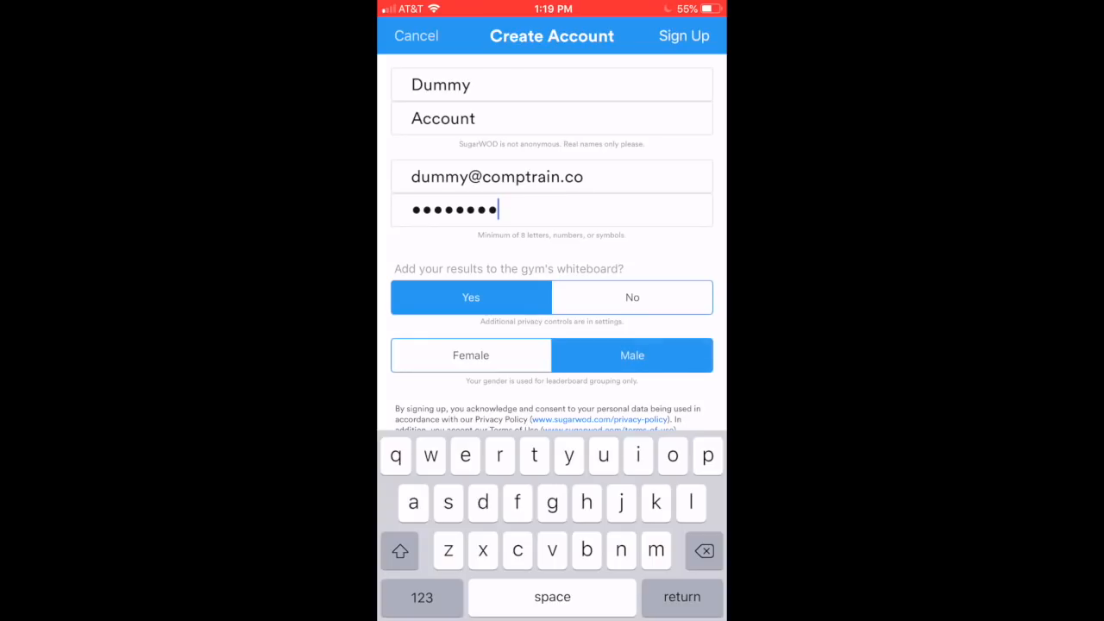
left_click(683, 36)
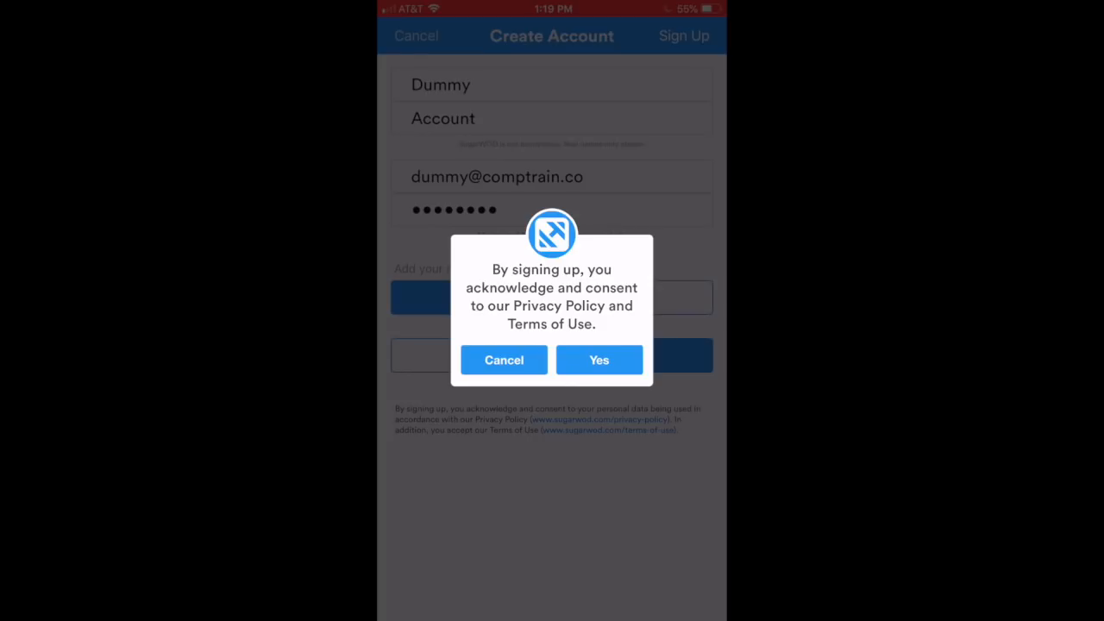
left_click(599, 360)
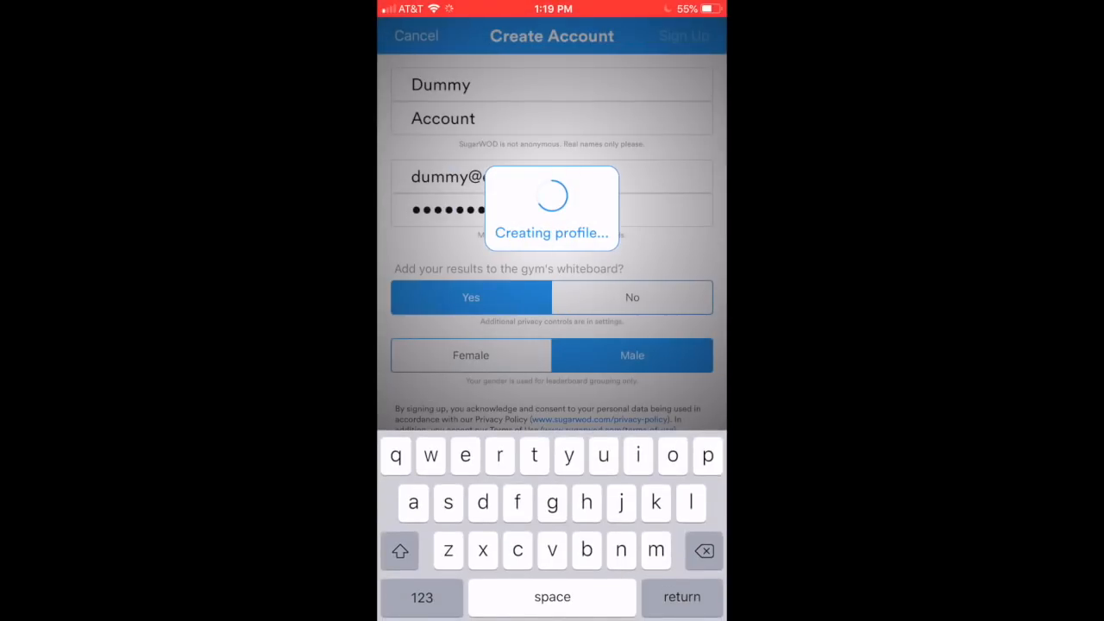
left_click(683, 36)
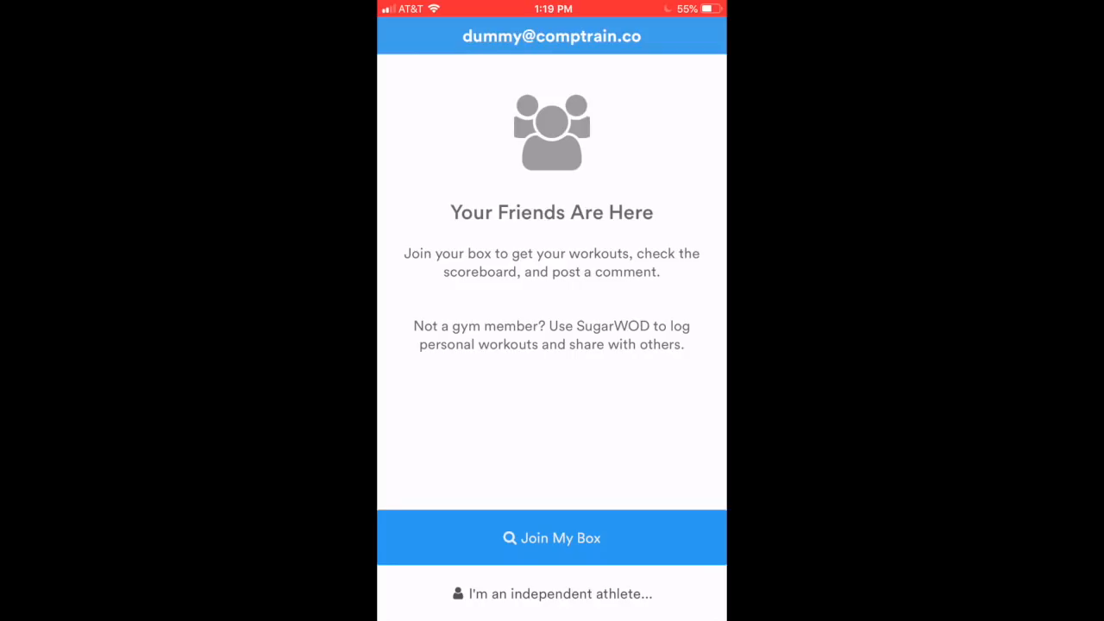
- Search 'Comptrain' and join the CompTrain gym in Natick, MA
left_click(551, 538)
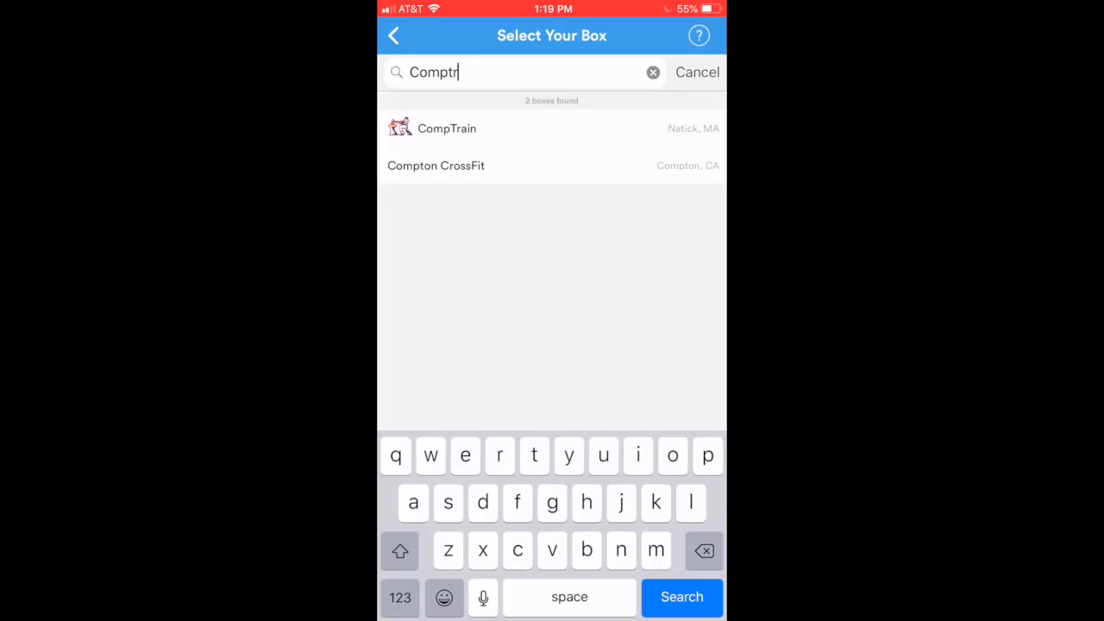
type("ain")
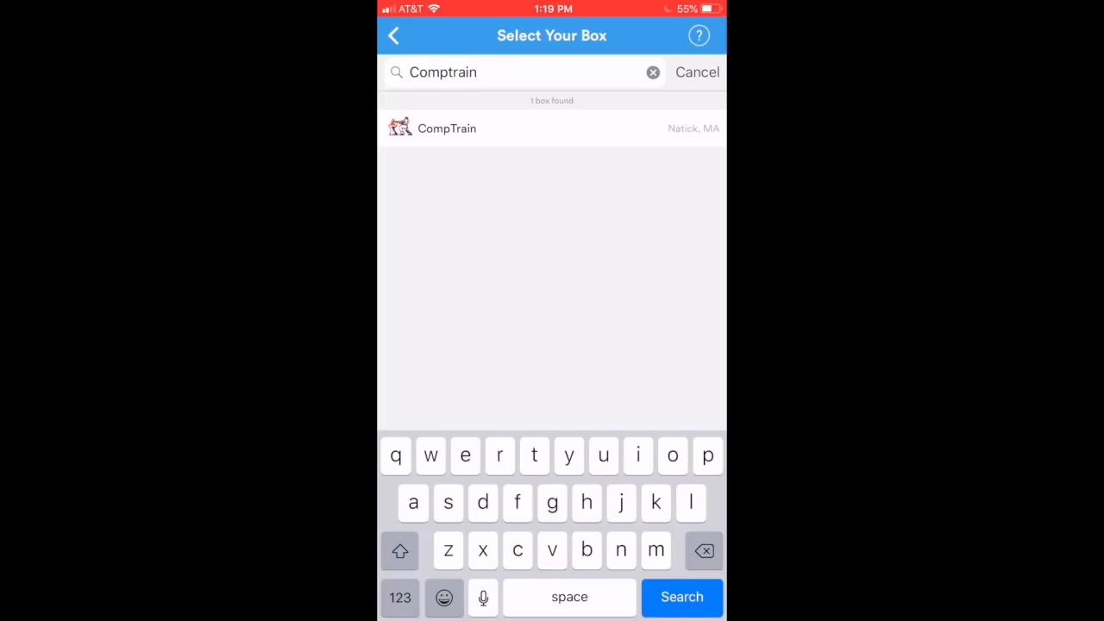
left_click(447, 128)
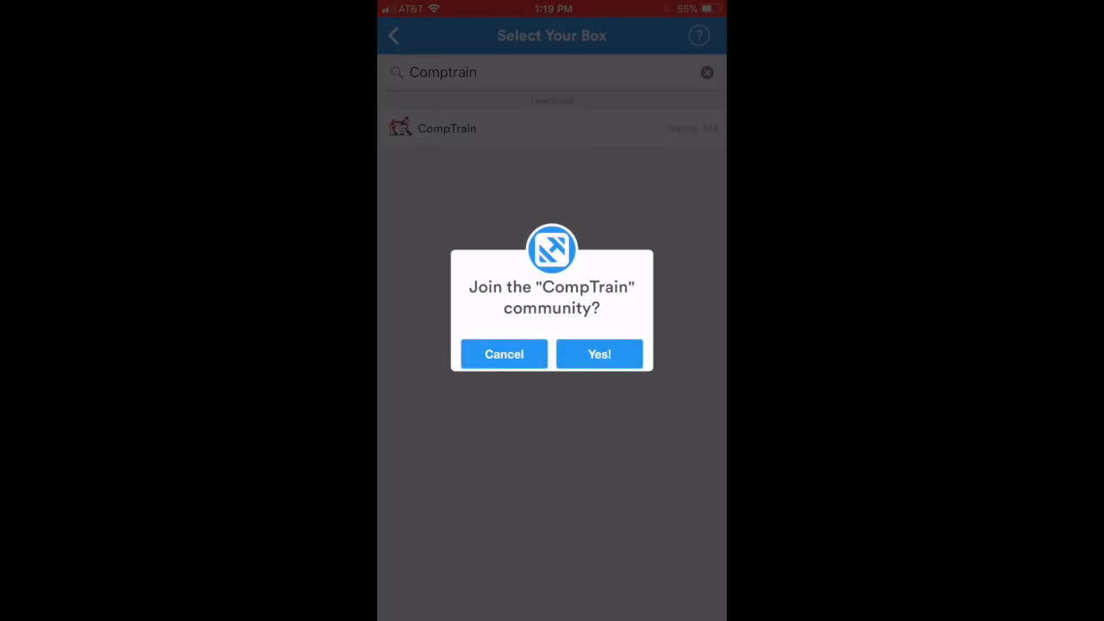
left_click(598, 354)
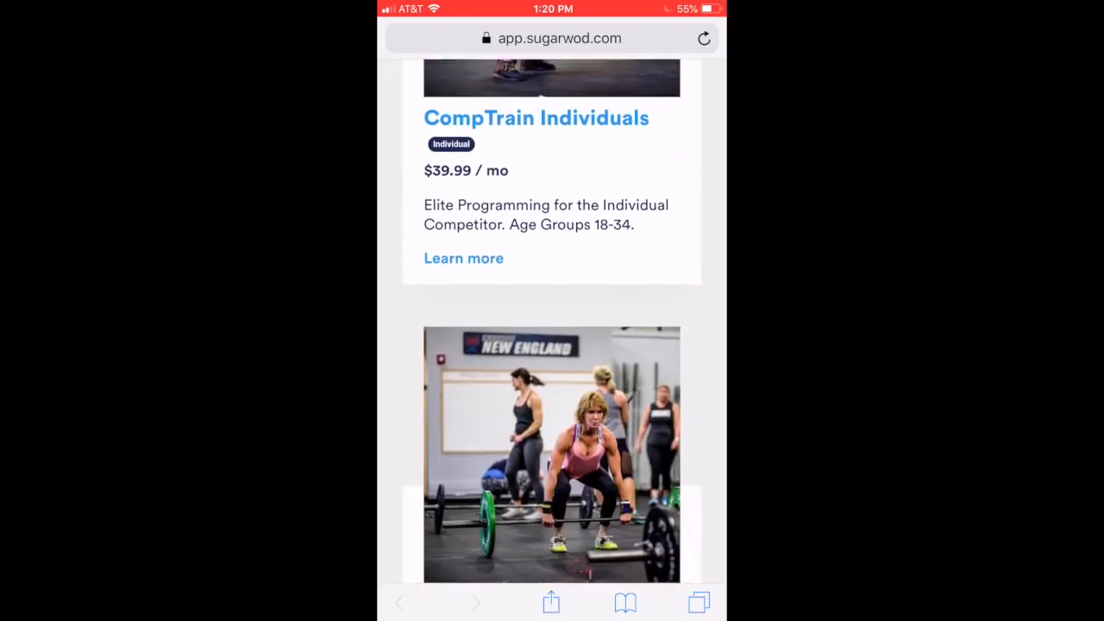
- Scroll the CompTrain programs, view CompTrain Masters at $39.99/month, then go Home
scroll("down", 3)
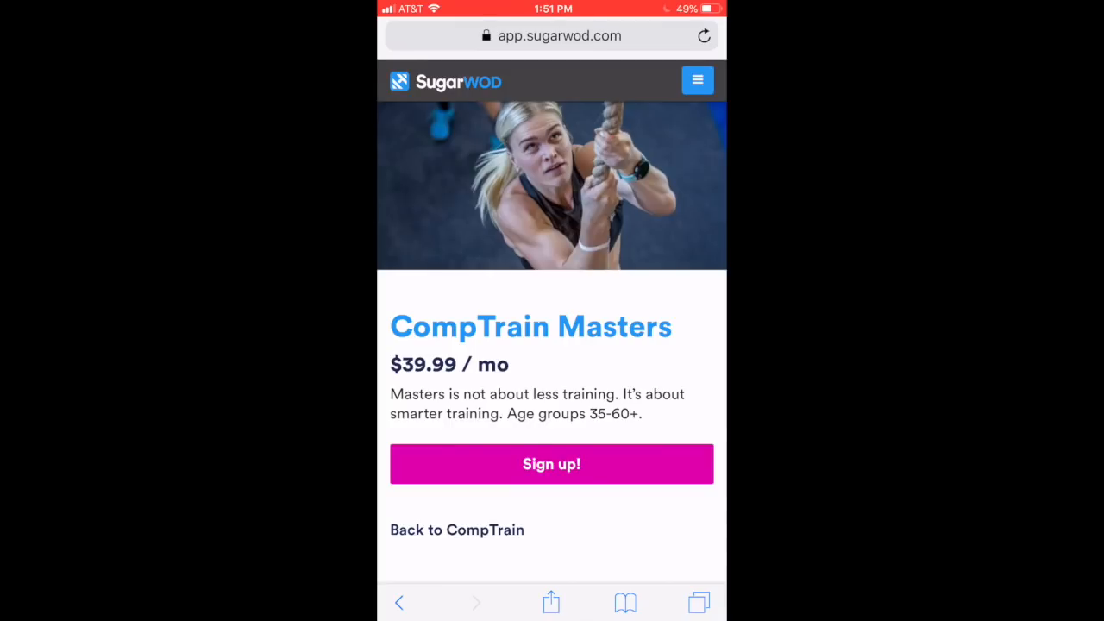
left_click(551, 465)
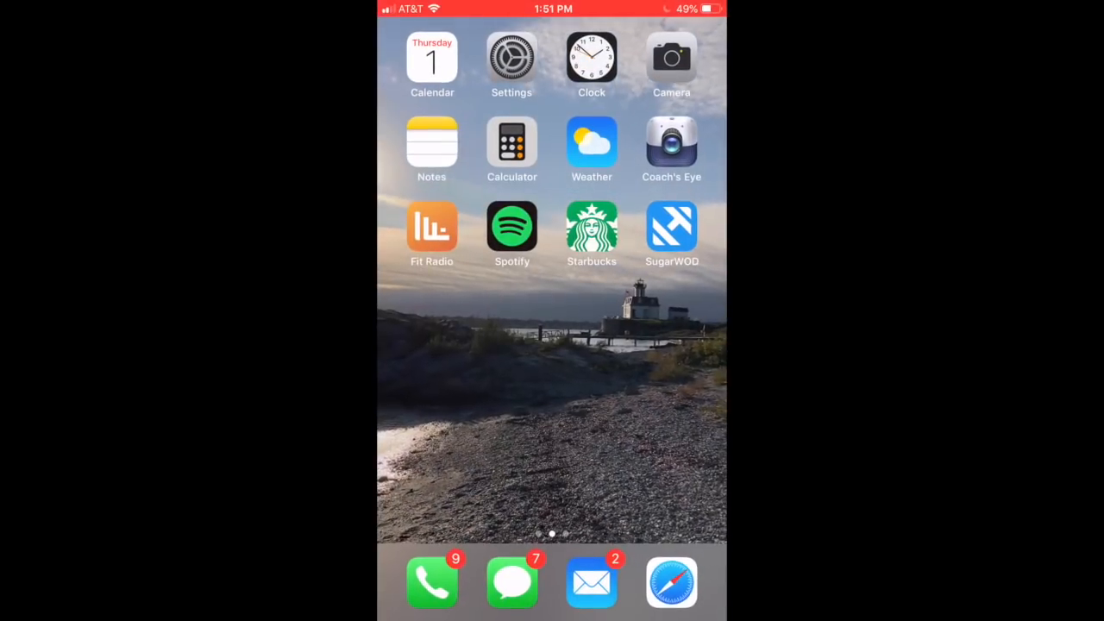
- Launch SugarWOD and log in to the existing demo account with its password
left_click(671, 229)
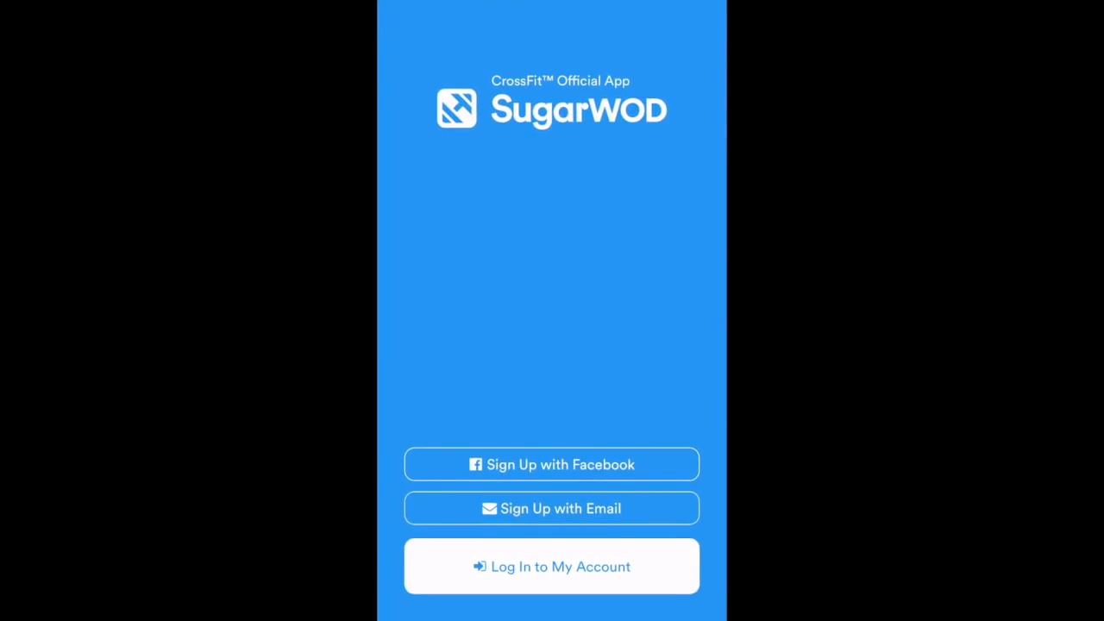
left_click(551, 566)
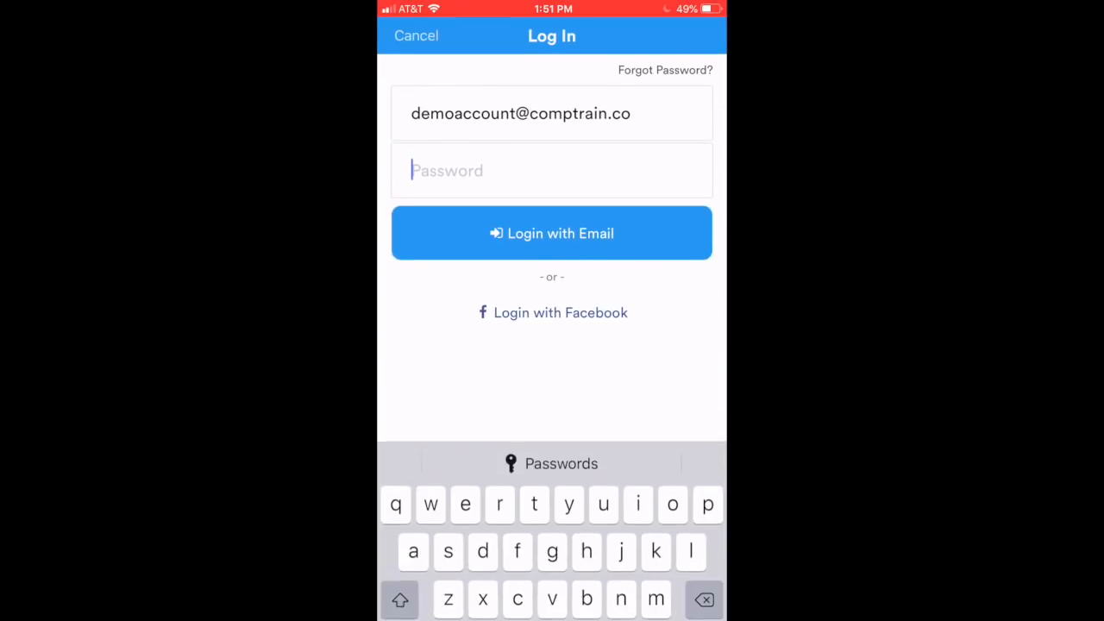
type("a")
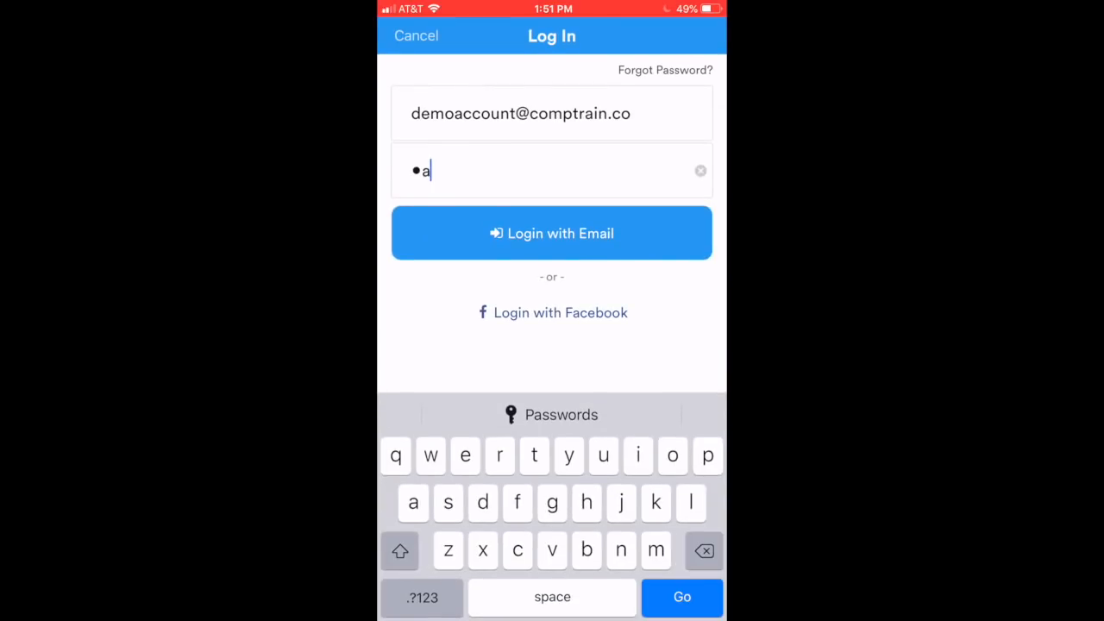
type("assword")
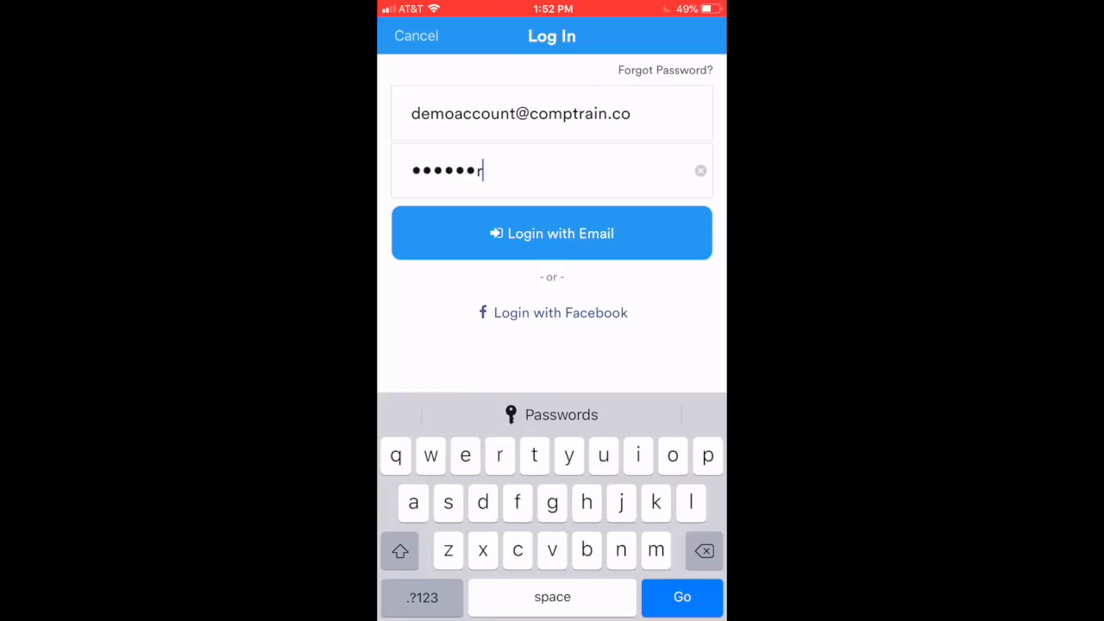
left_click(681, 597)
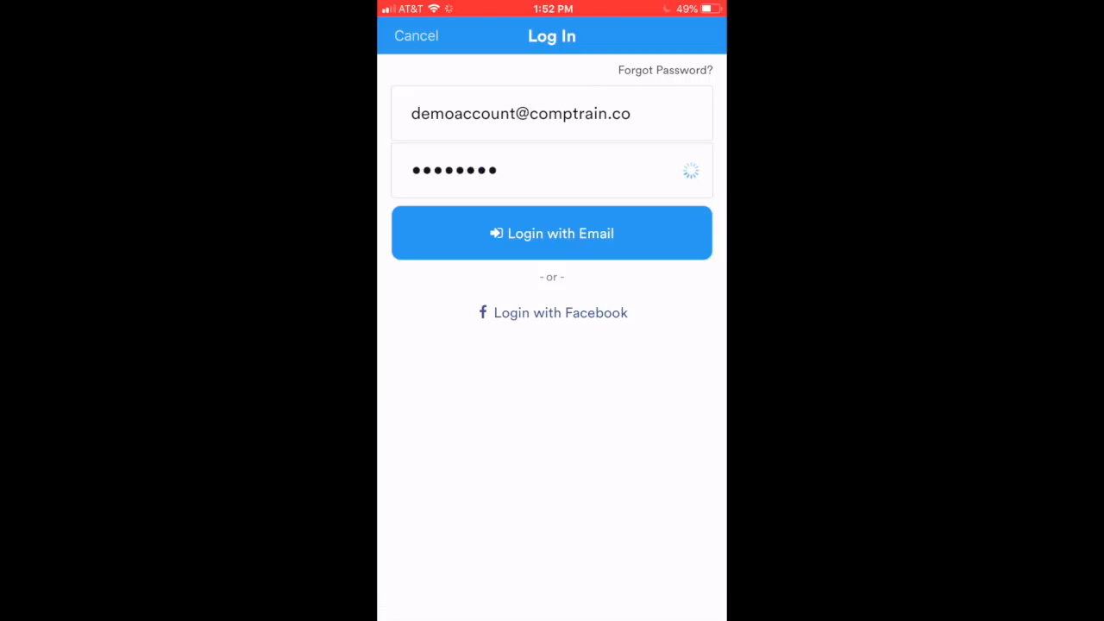
left_click(551, 233)
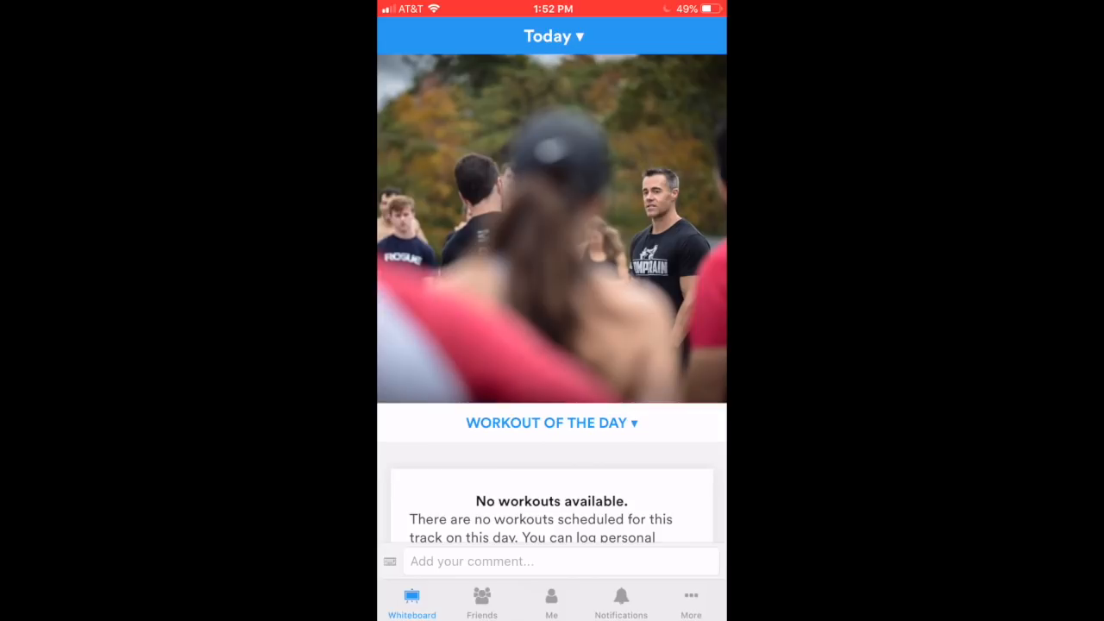
- Pick Masters 40-44: 2019 Qualifier from the Switch to track sheet
left_click(554, 36)
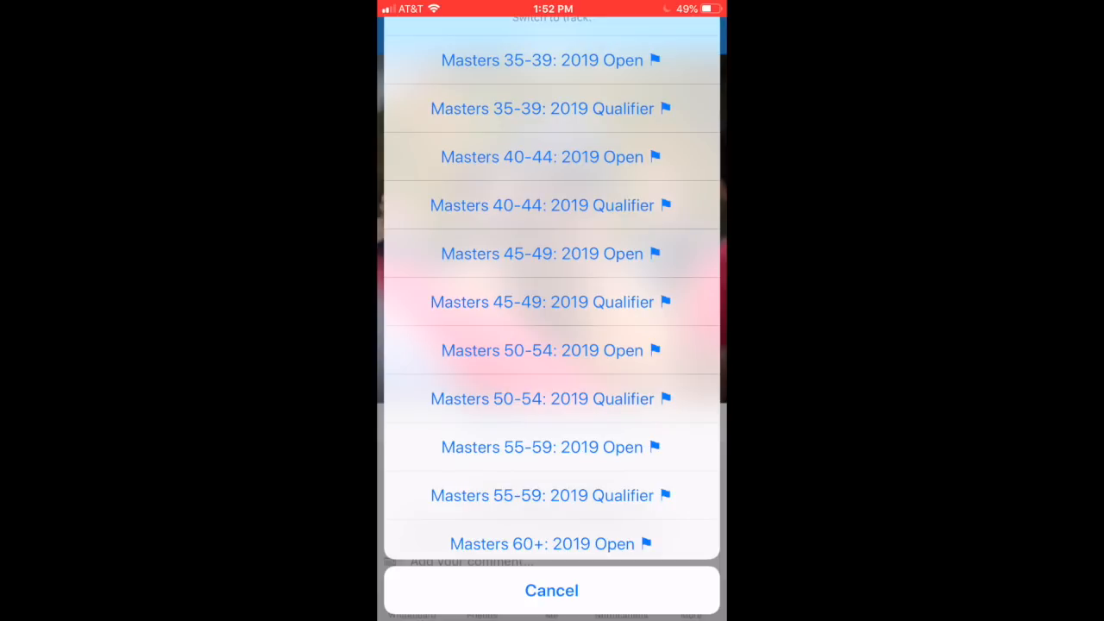
scroll("down", 3)
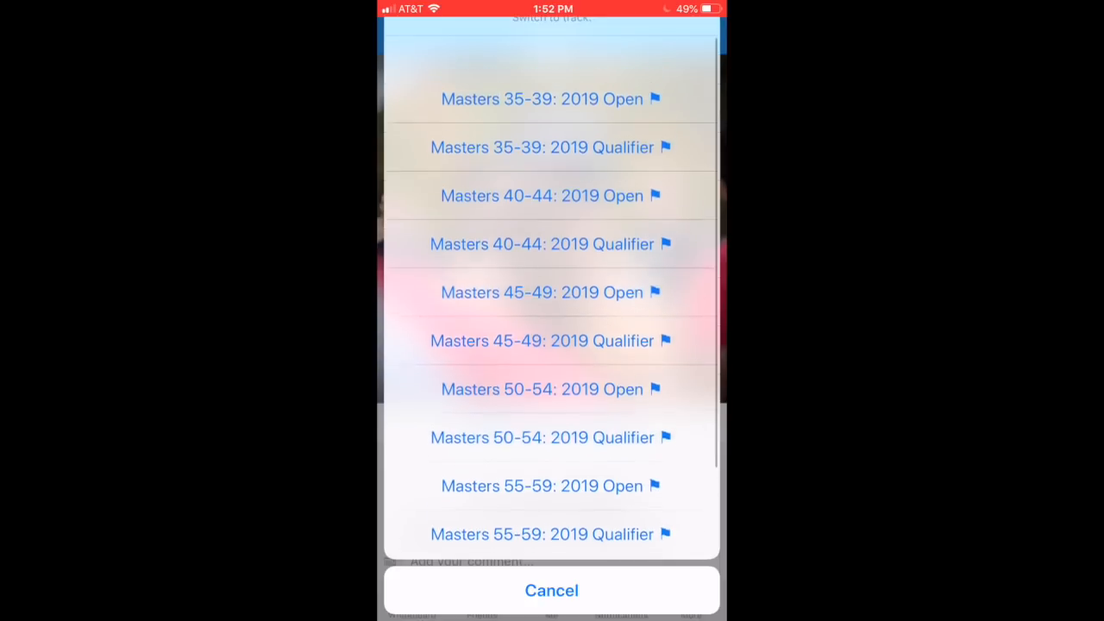
scroll("up", 3)
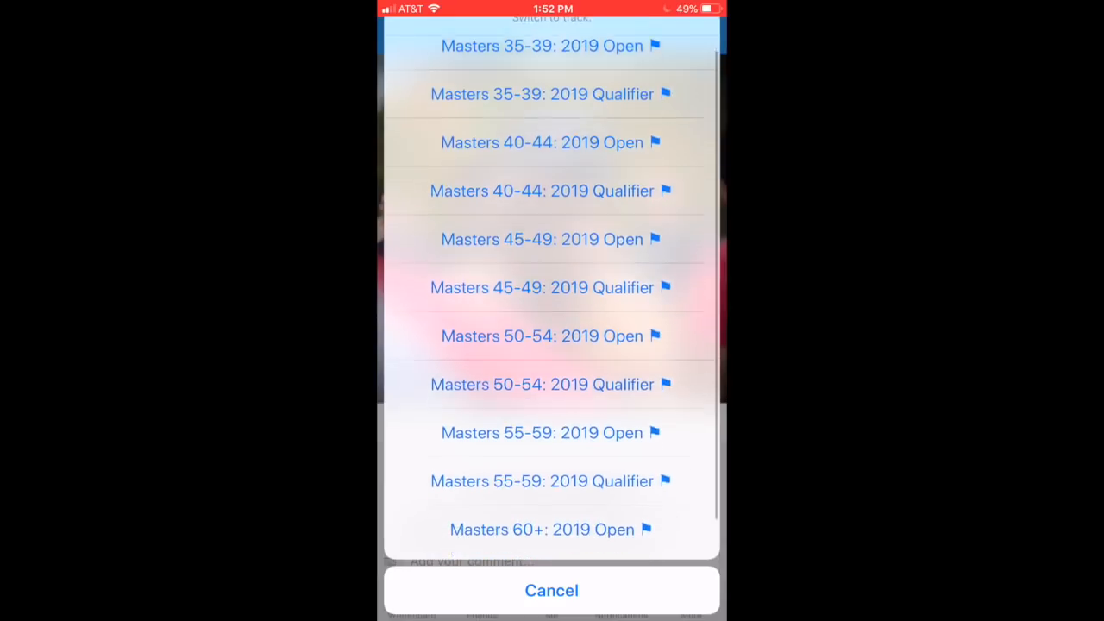
scroll("down", 3)
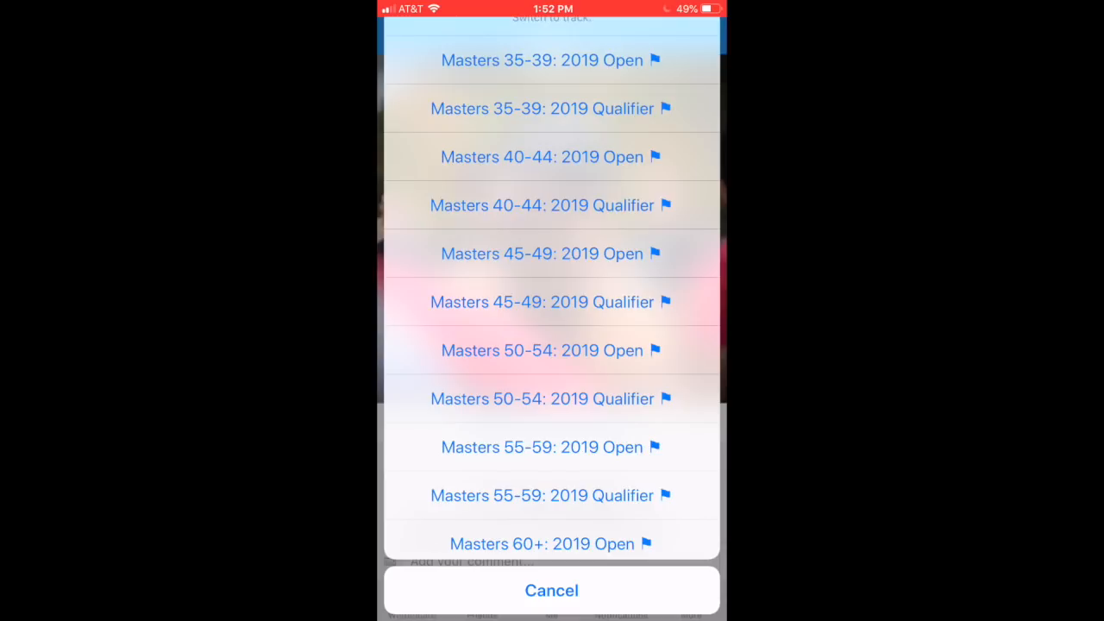
left_click(549, 205)
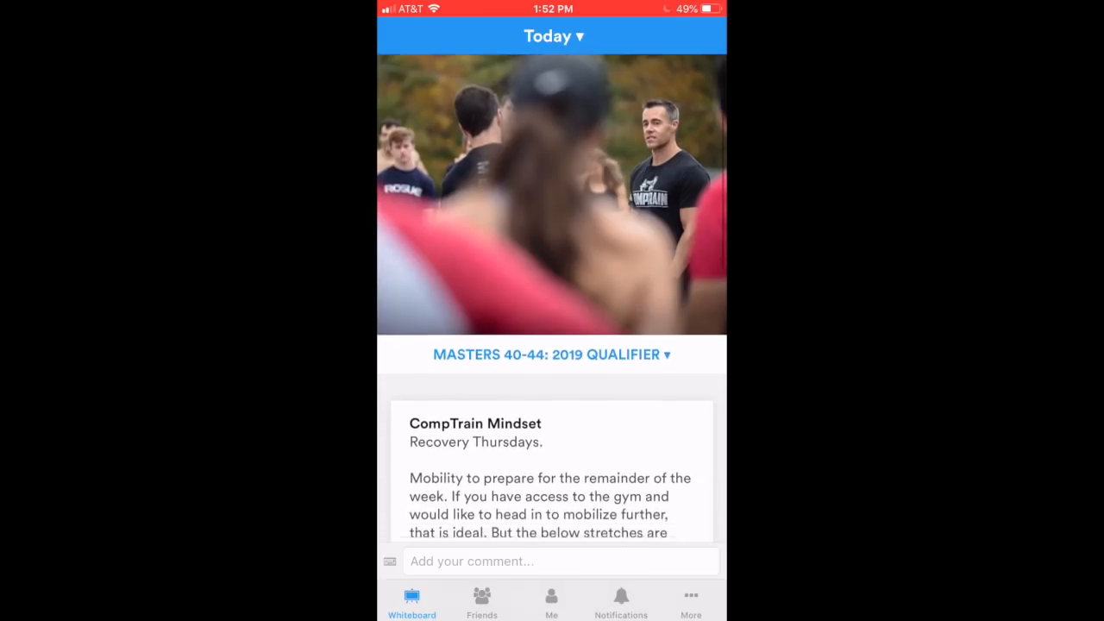
- Show Tue, Oct 30 workouts and scroll to the Hangman workout's prep notes
left_click(552, 36)
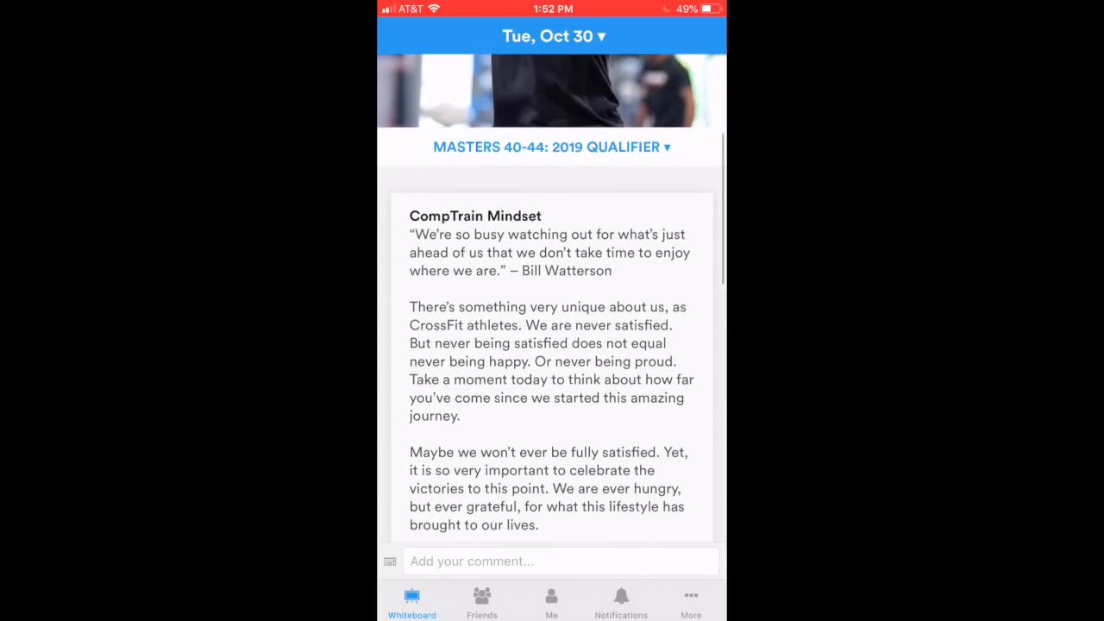
scroll("down", 3)
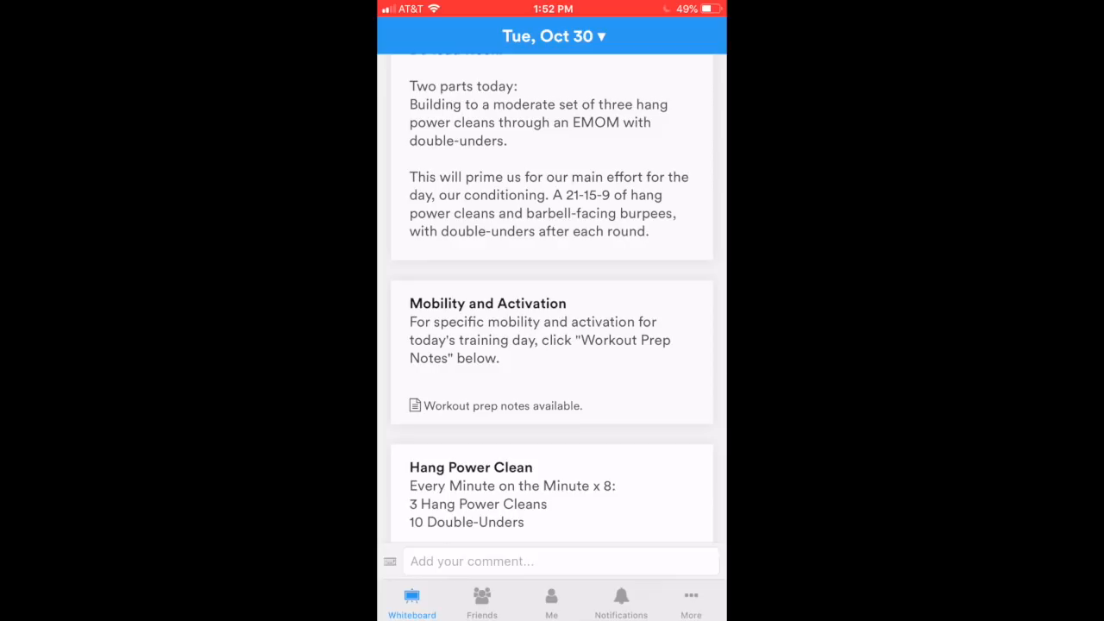
scroll("down", 3)
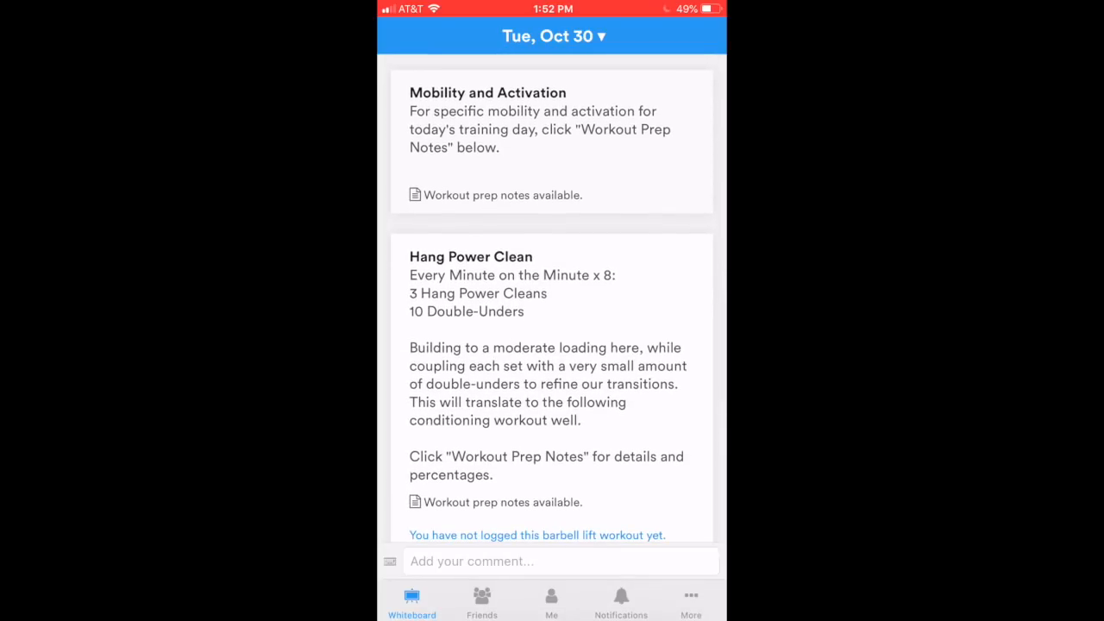
scroll("down", 3)
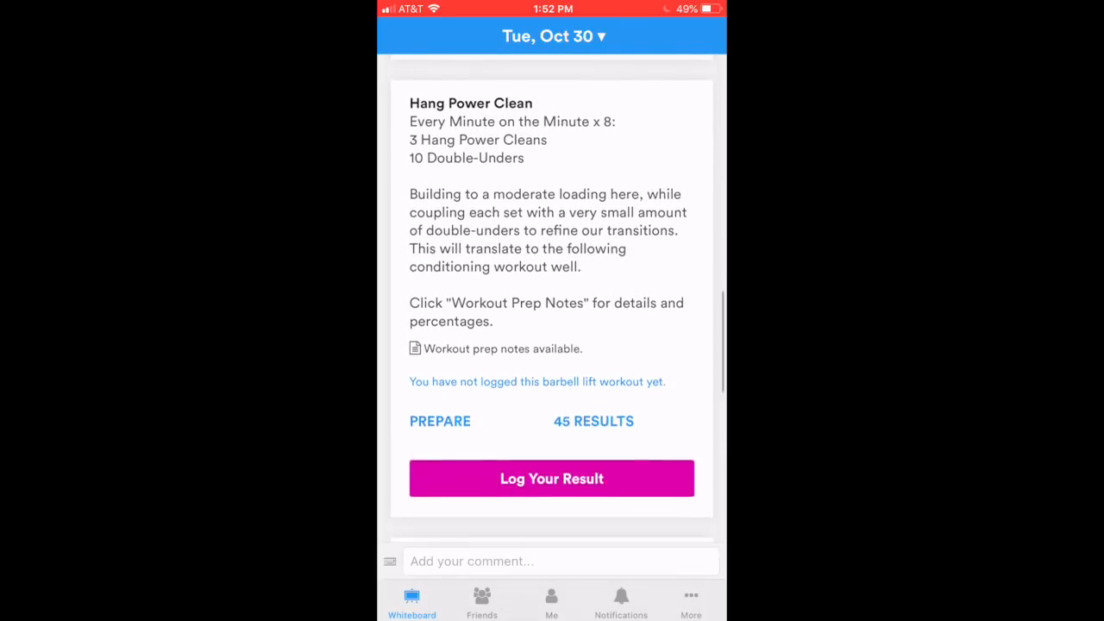
scroll("down", 3)
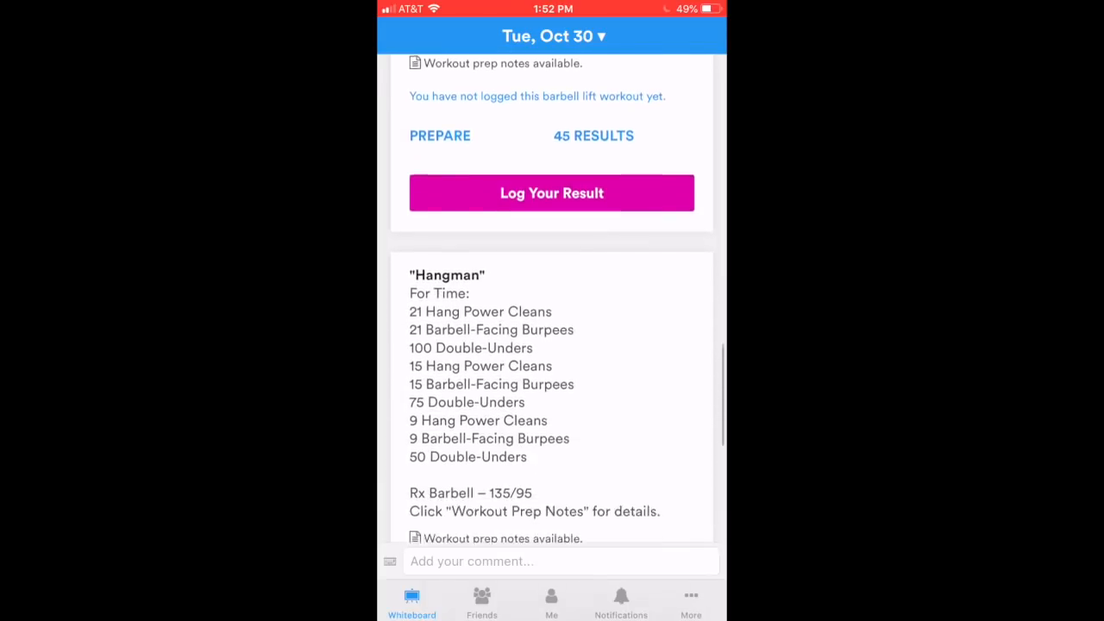
scroll("down", 3)
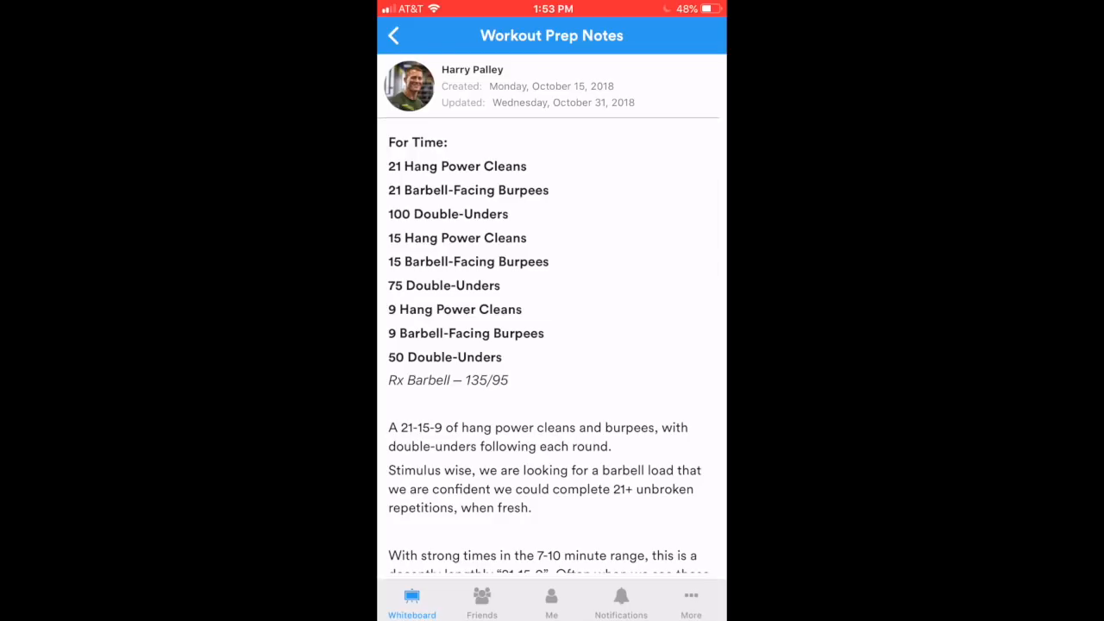
- Return to Oct 30, check Hang Power Clean EMOM prep notes, and view its 45 results
left_click(393, 36)
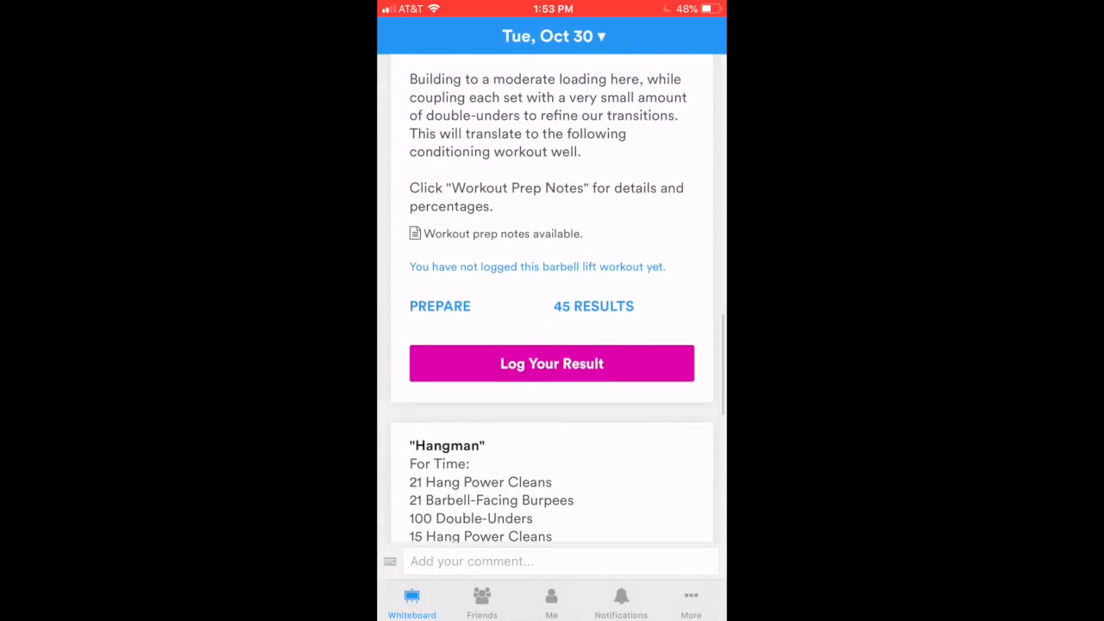
scroll("down", 3)
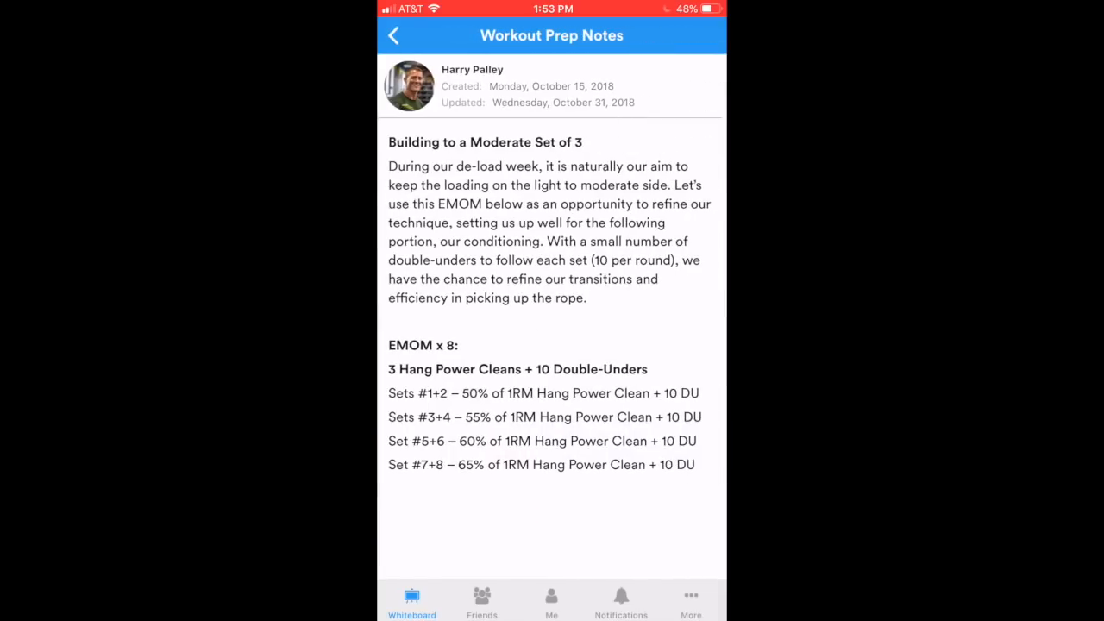
left_click(393, 36)
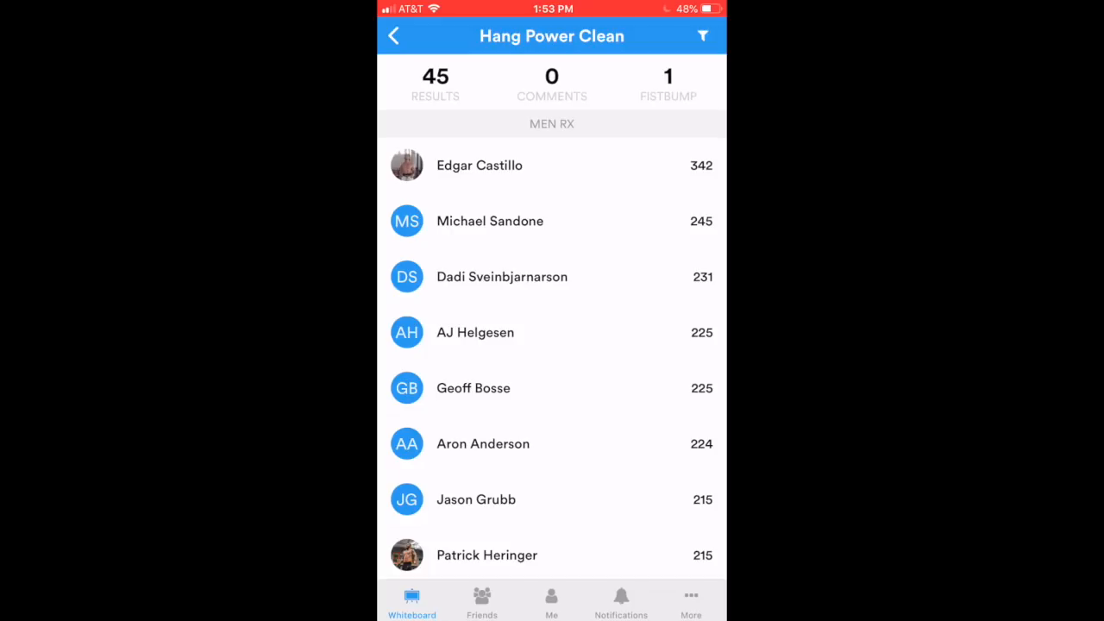
- Scroll the Oct 30 whiteboard and open the 65-result Hangman leaderboard
scroll("down", 3)
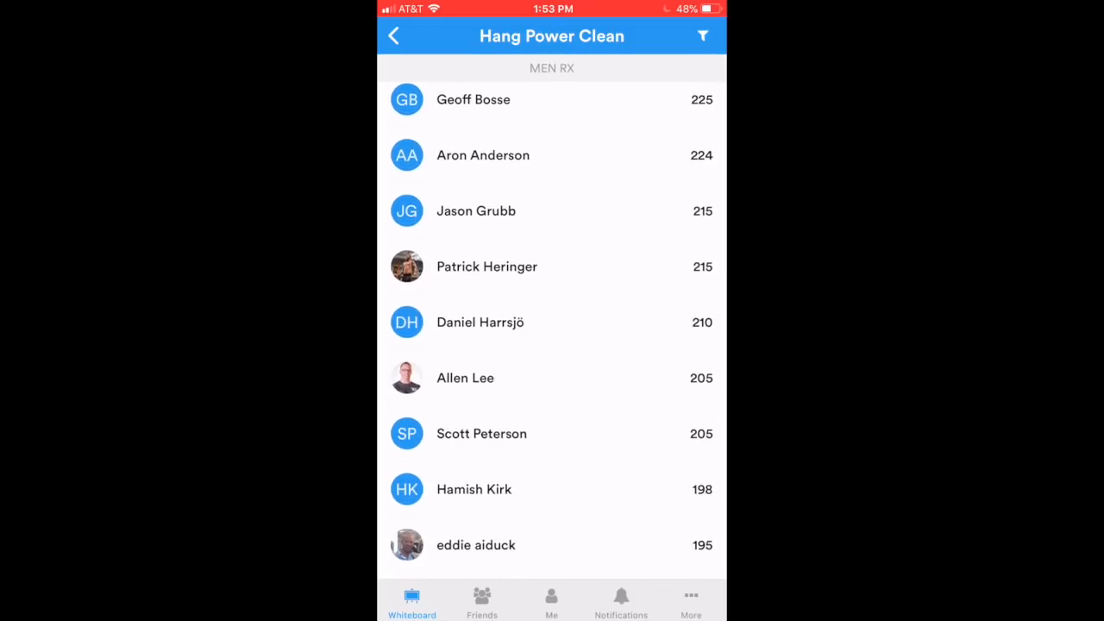
scroll("down", 3)
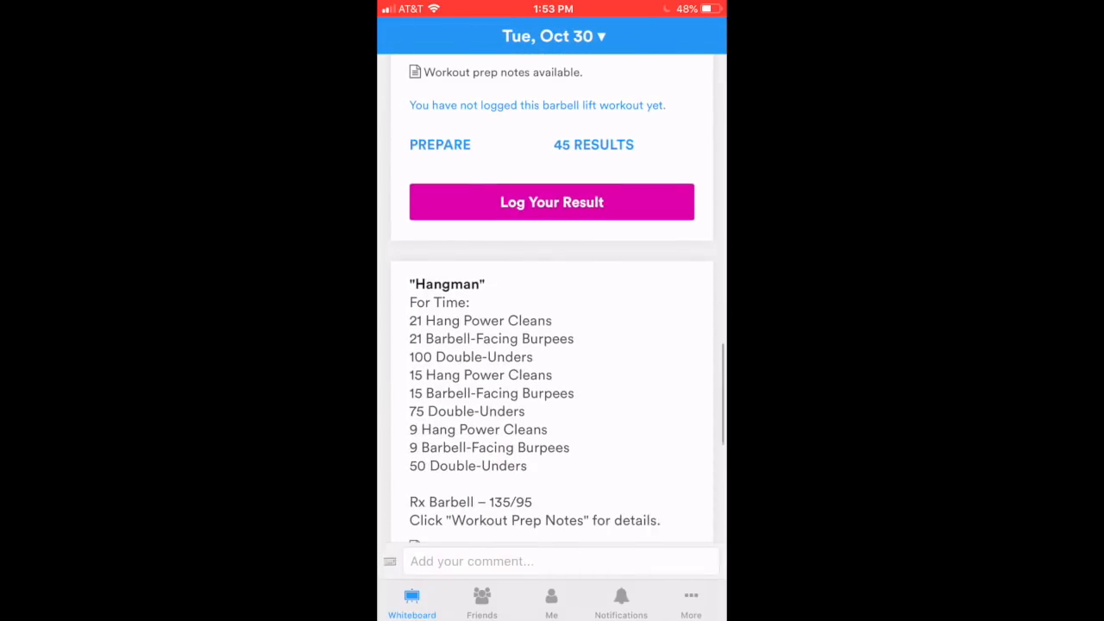
scroll("down", 3)
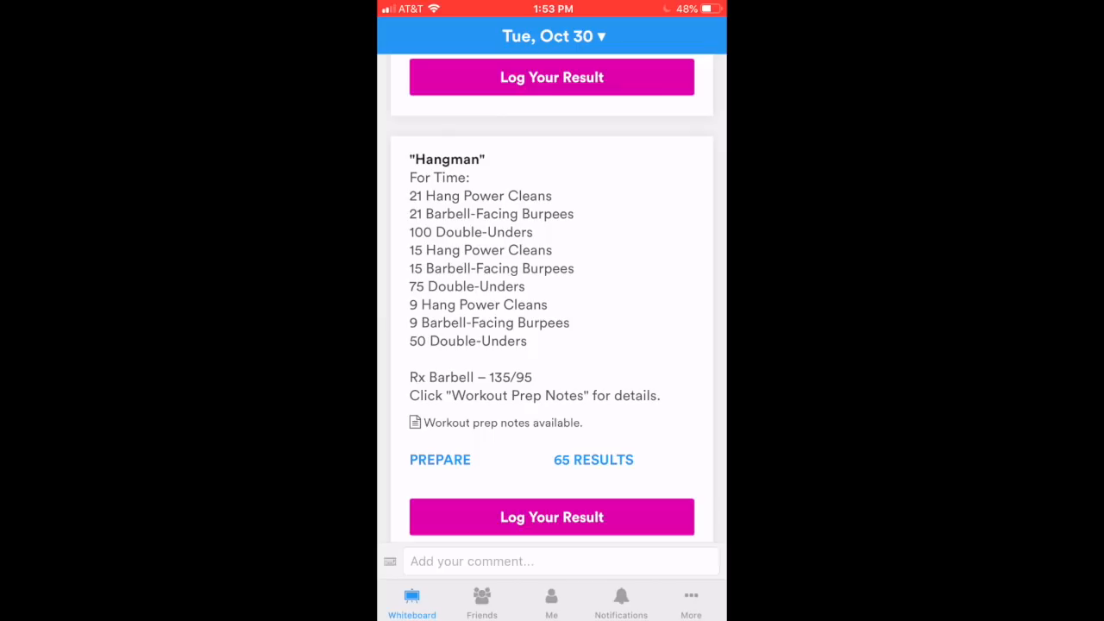
left_click(594, 459)
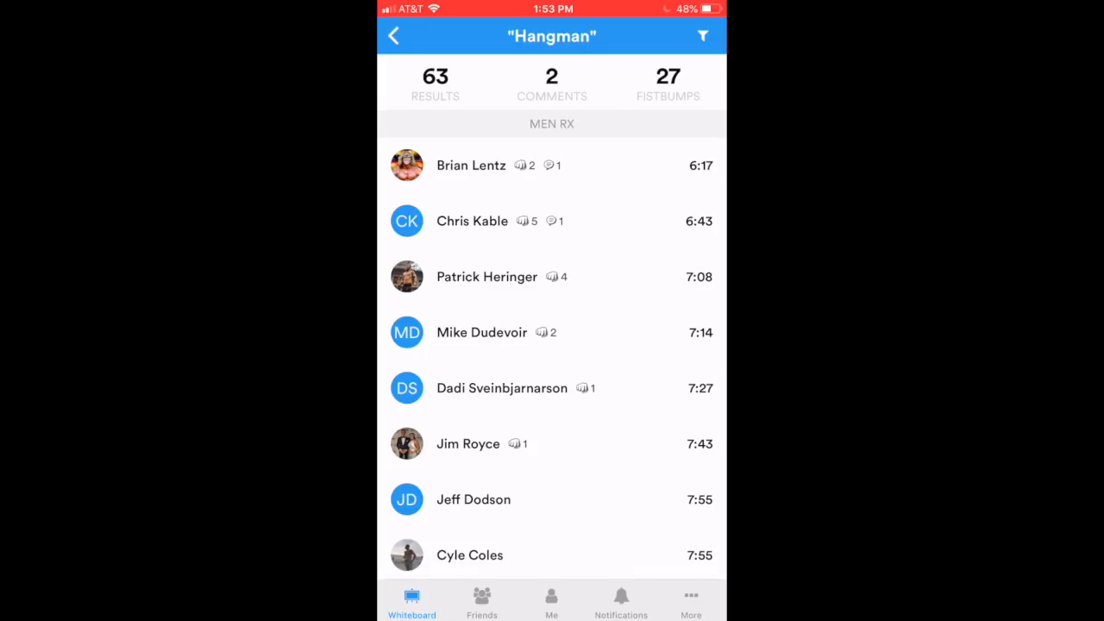
left_click(471, 165)
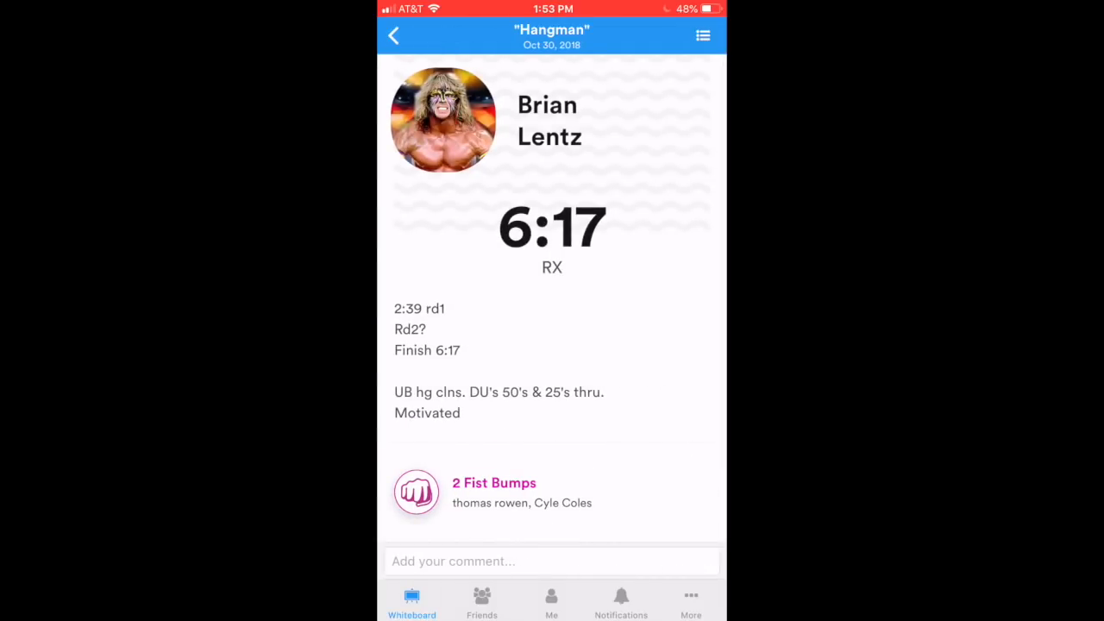
scroll("down", 3)
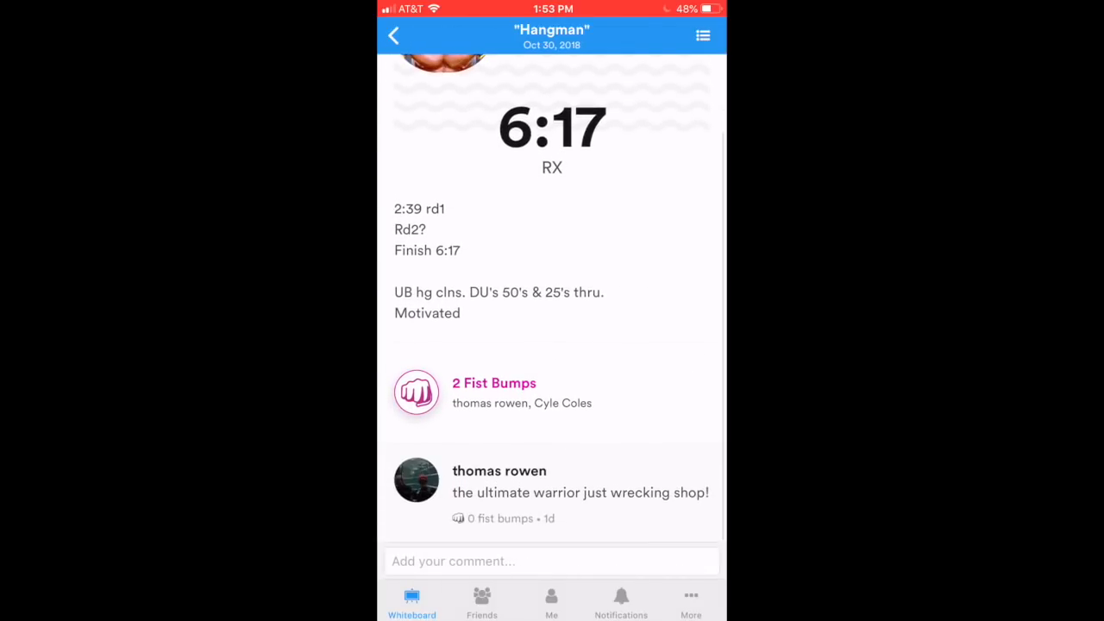
scroll("down", 3)
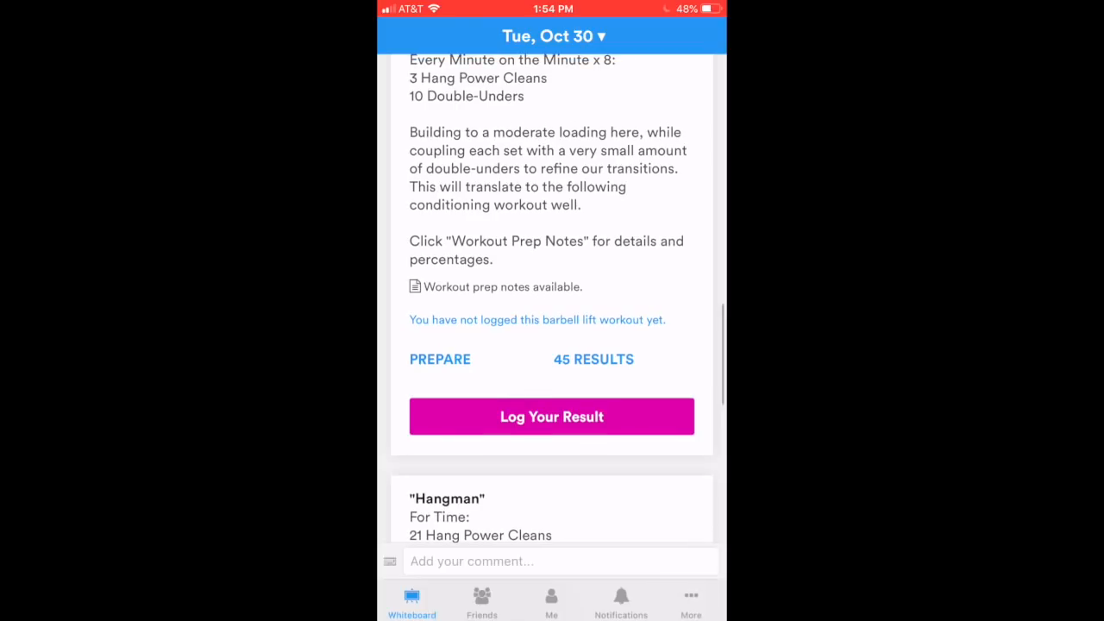
scroll("down", 3)
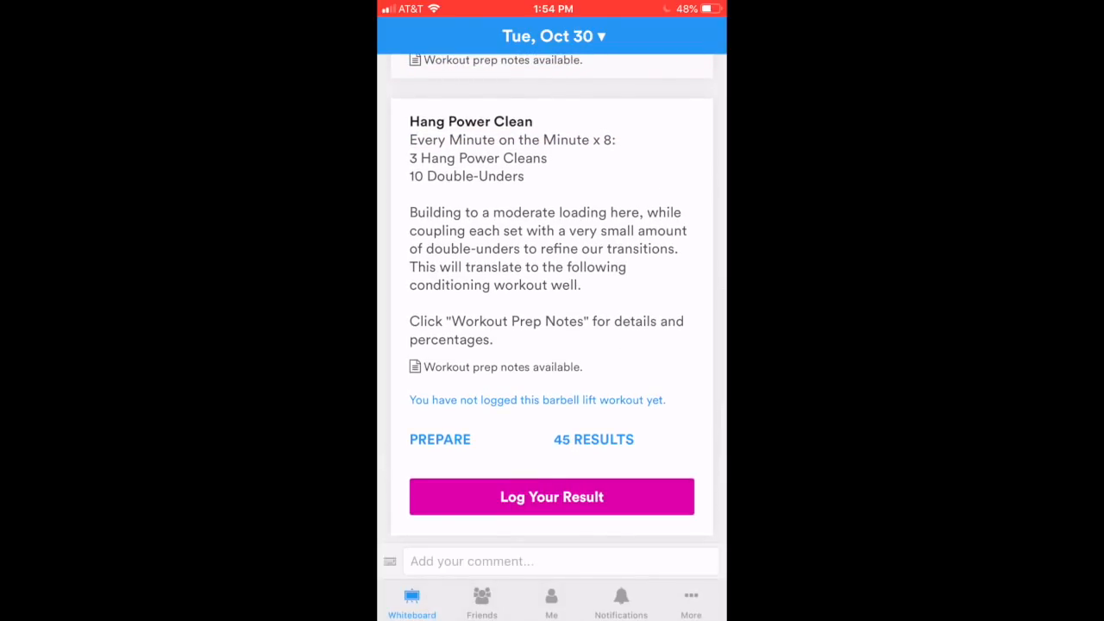
left_click(551, 496)
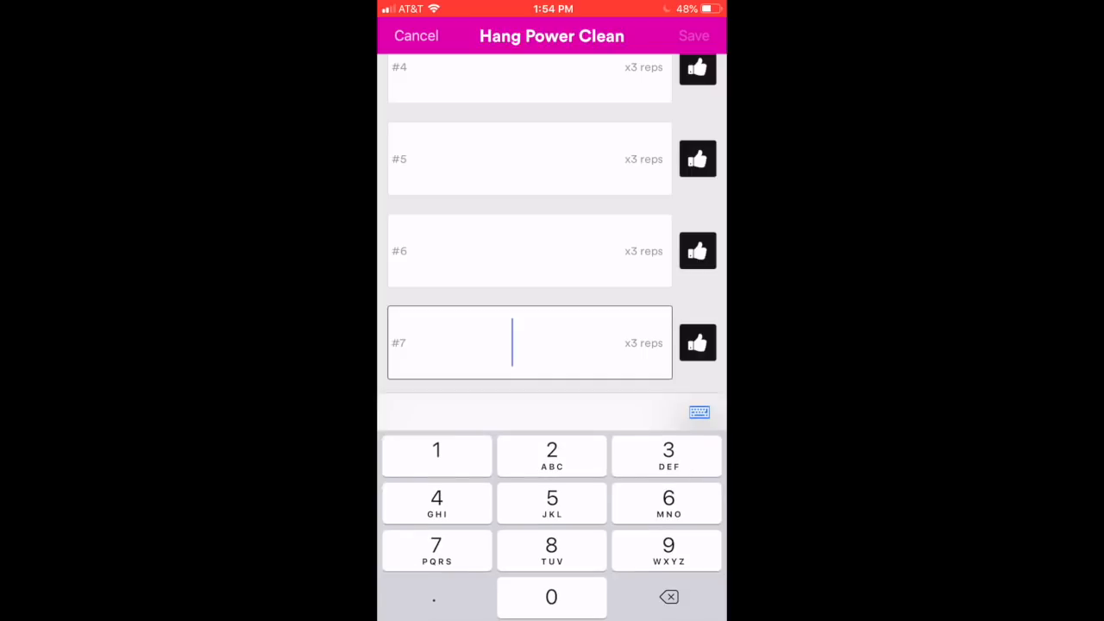
type("100")
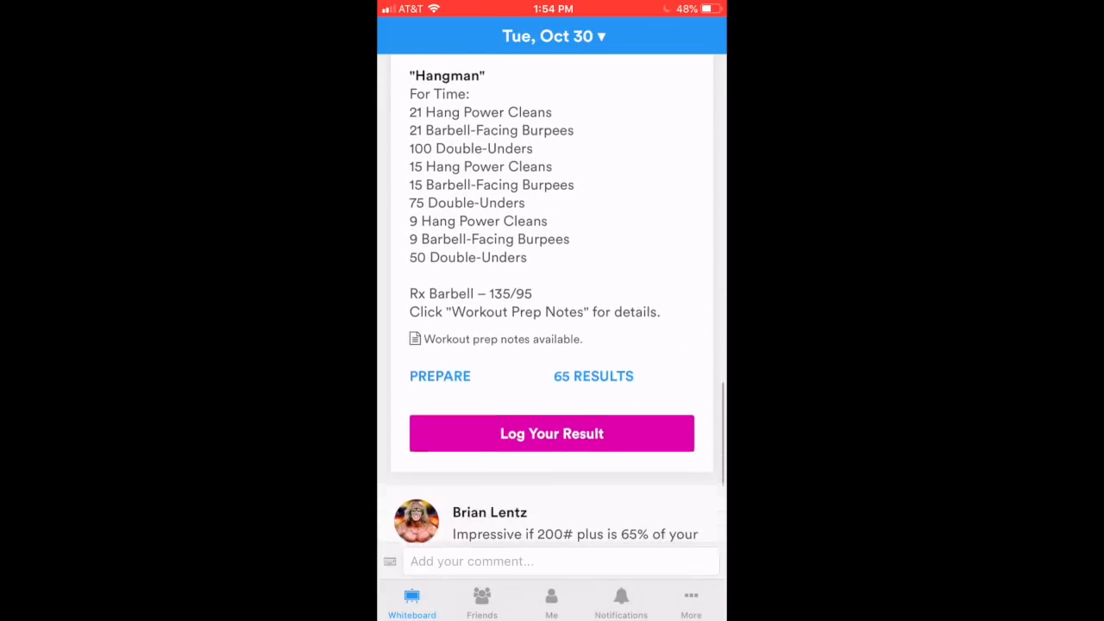
- Log a Hangman time of 10 mins 00 secs with Rx selected and save
left_click(552, 433)
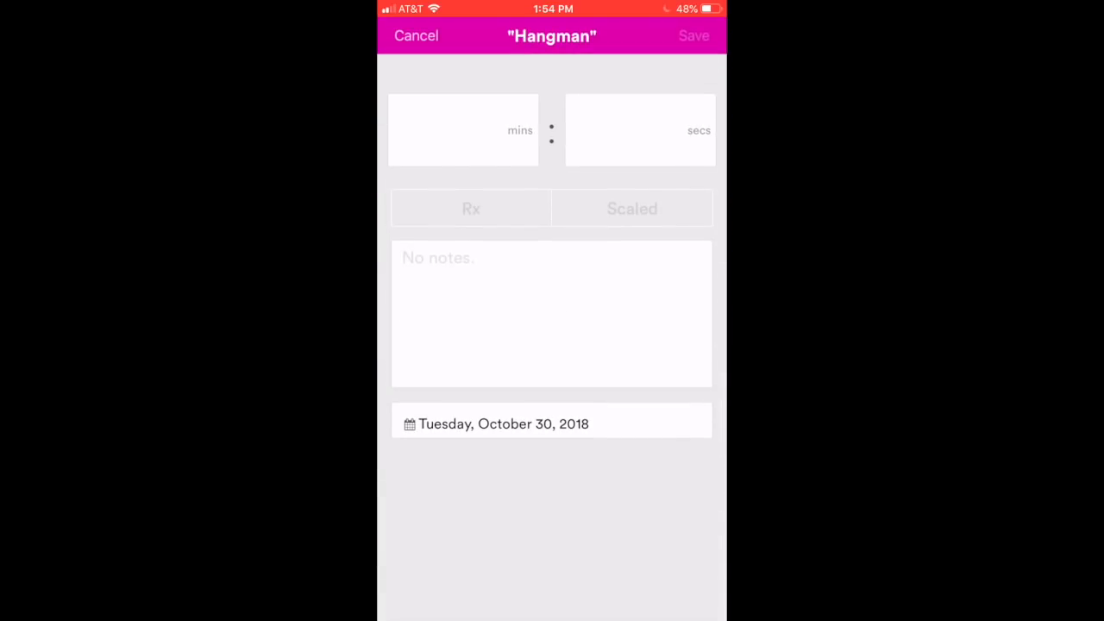
left_click(463, 130)
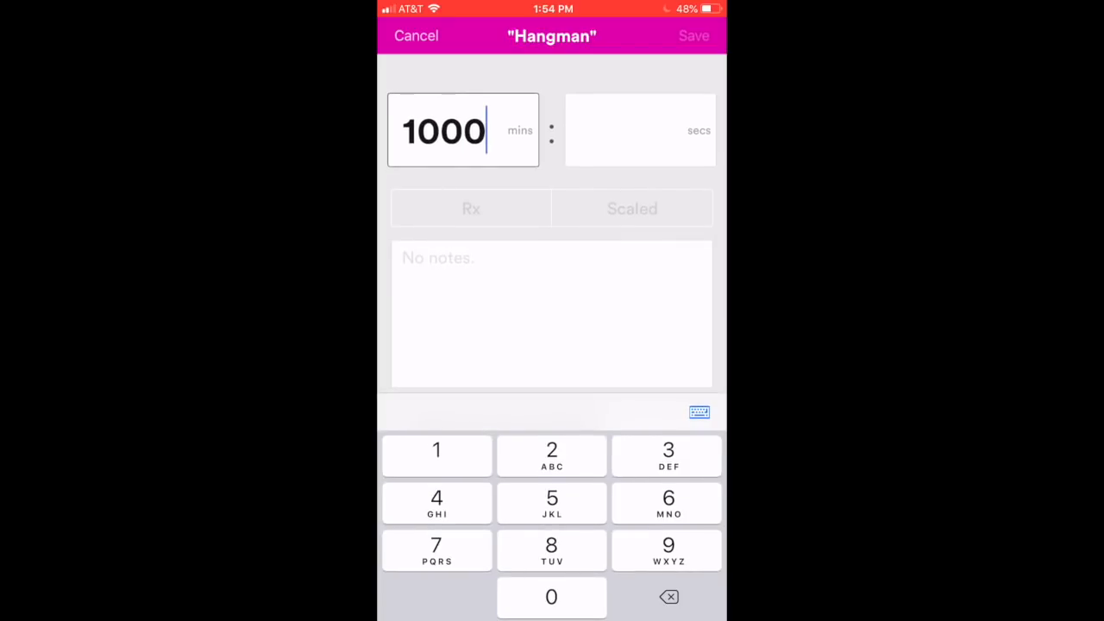
left_click(639, 130)
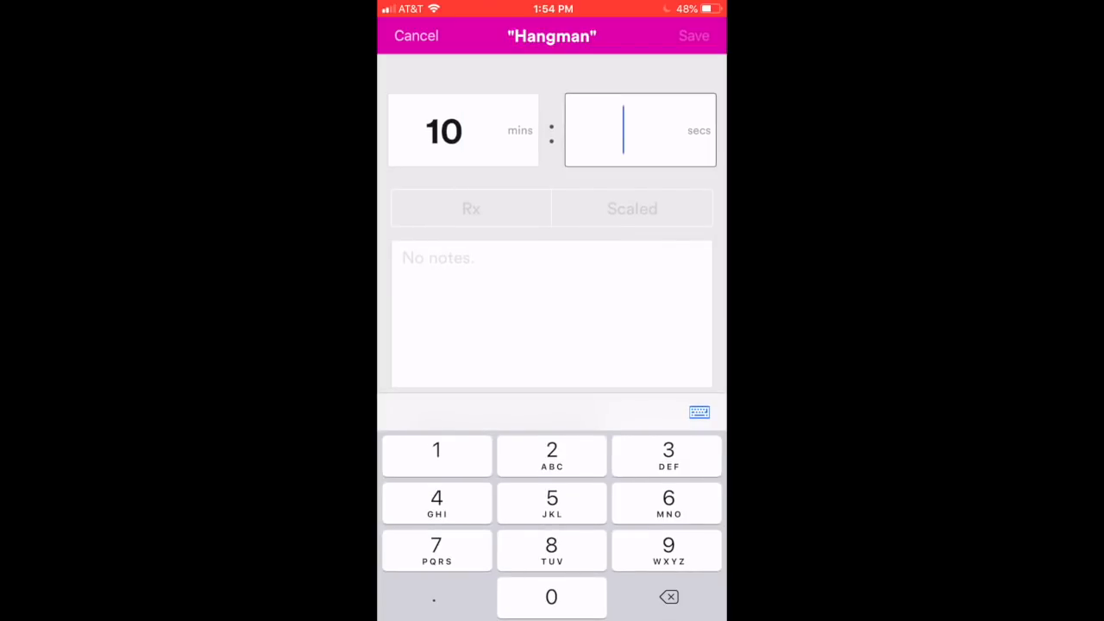
type("00")
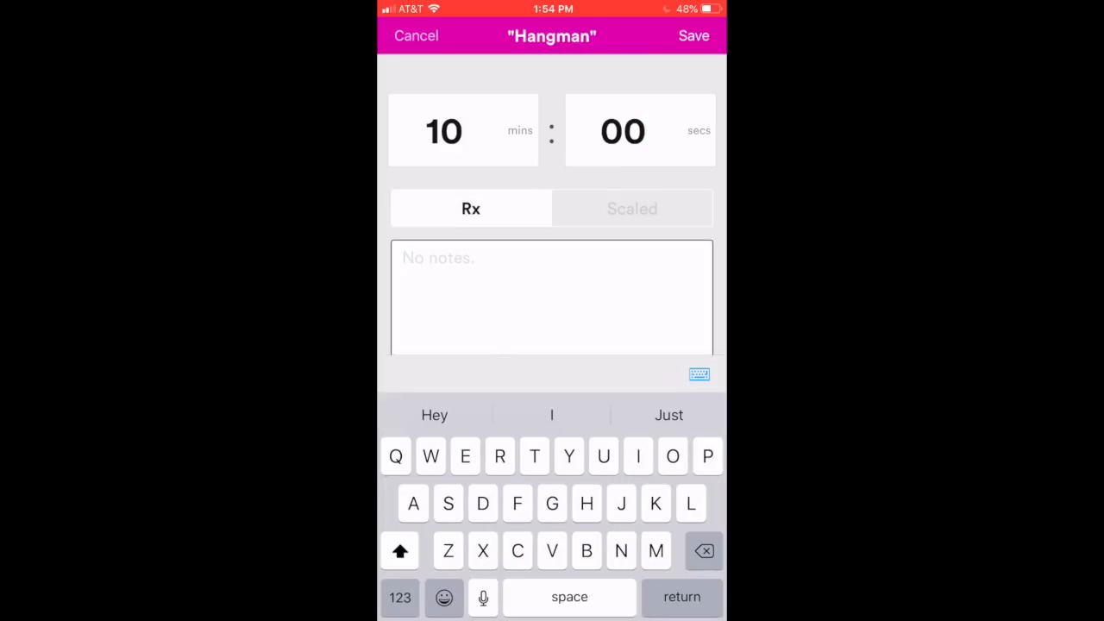
left_click(416, 36)
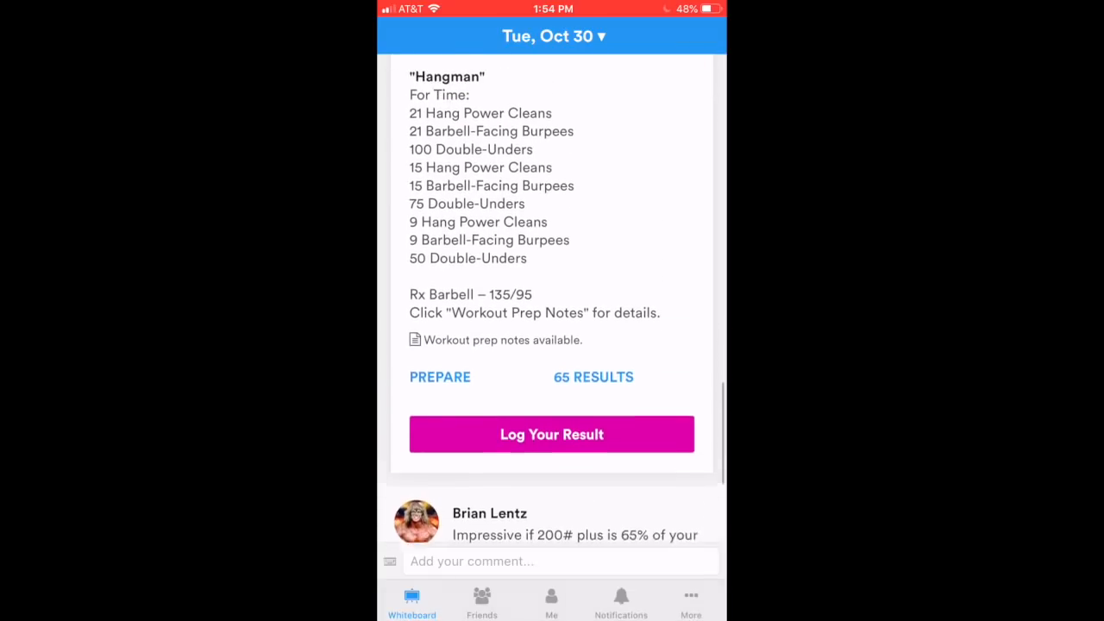
- Jump to Wed, Nov 7 and scroll its training-day overview and handstand walking skills
scroll("down", 3)
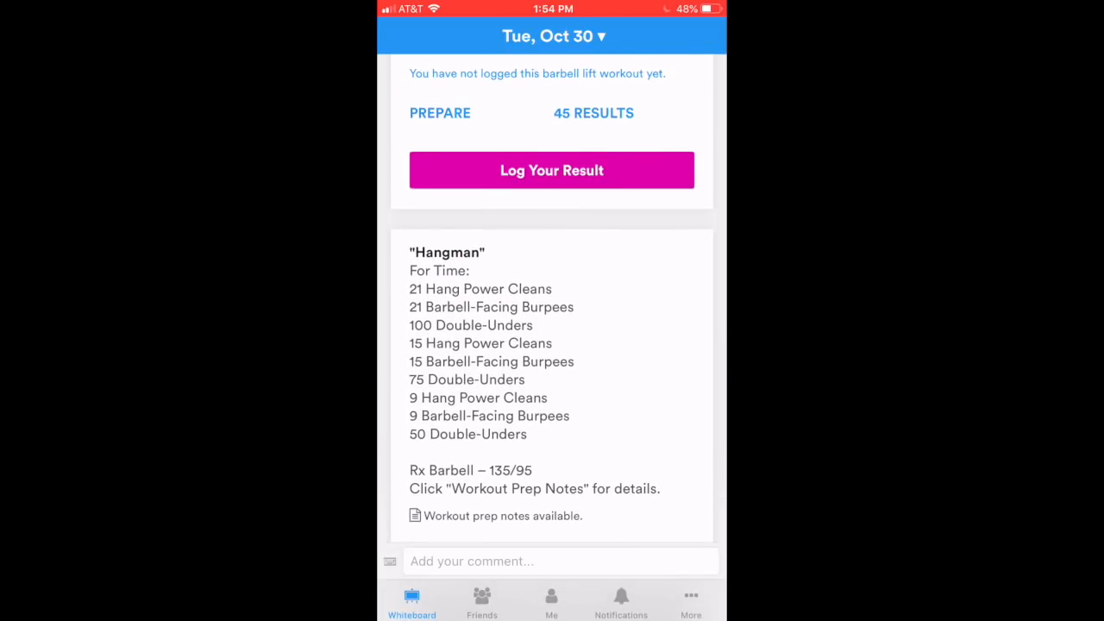
left_click(552, 36)
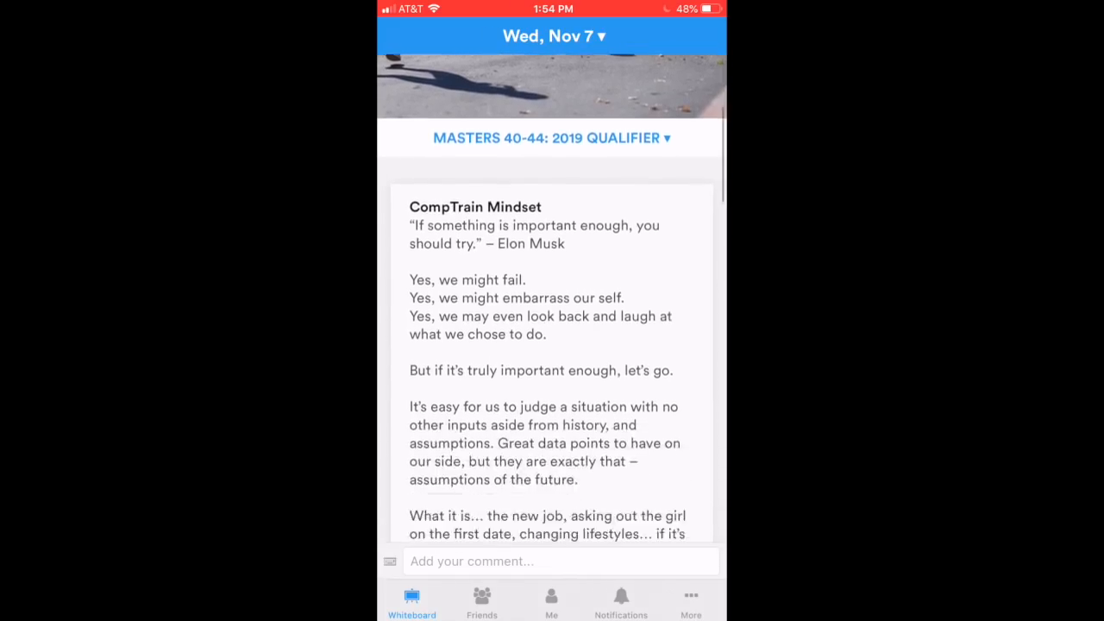
scroll("down", 3)
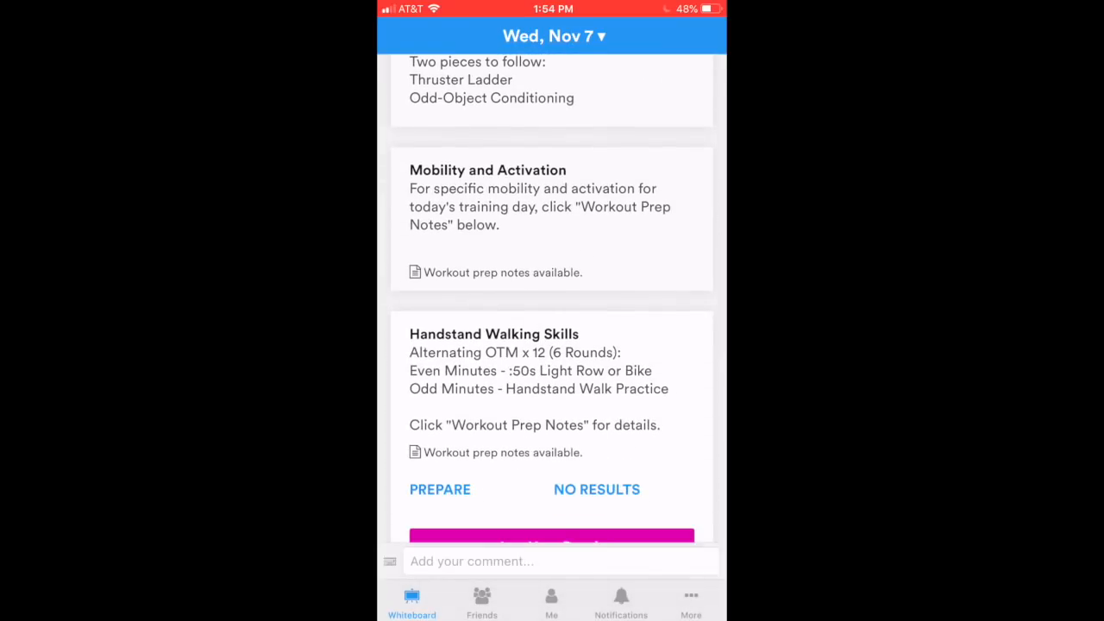
scroll("down", 3)
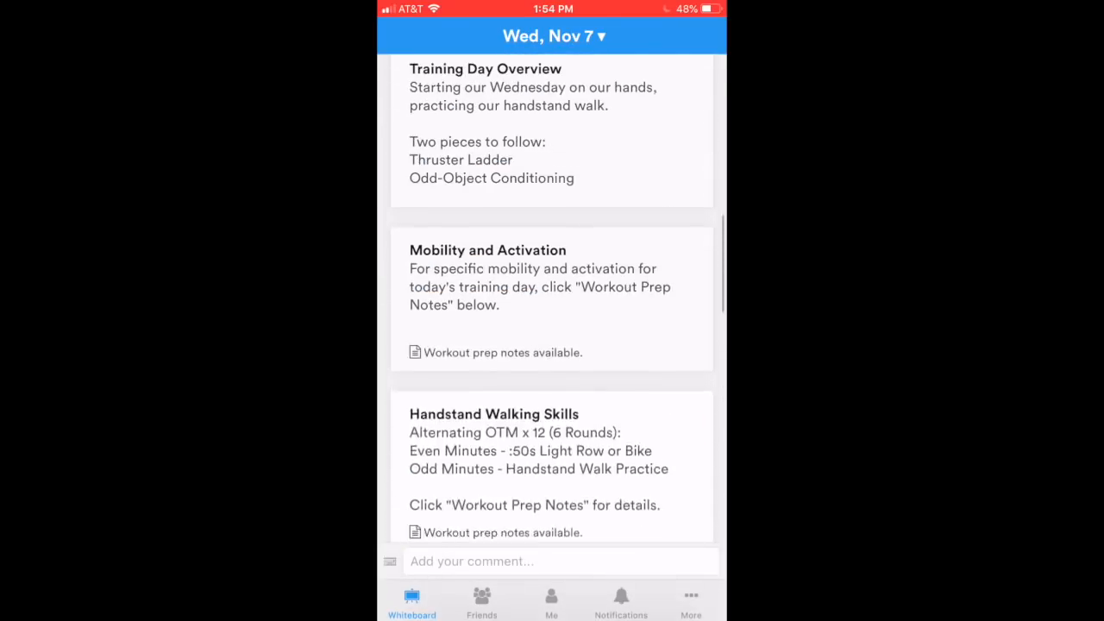